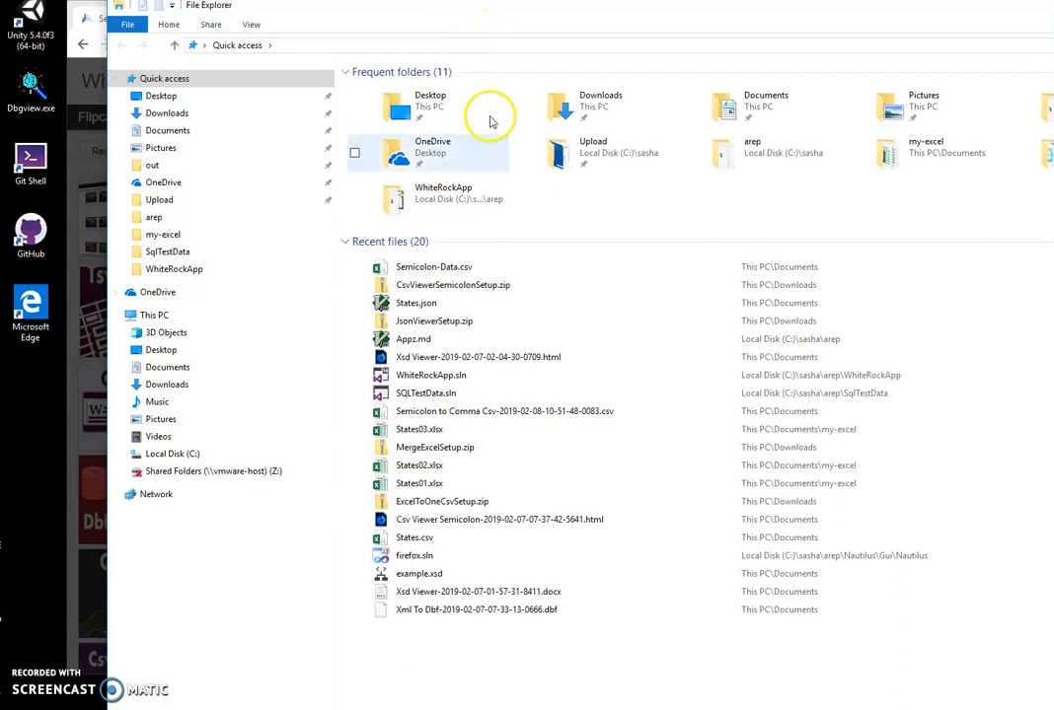
# Open Semicolon-Data.csv in Excel and inspect rows like Georgia and Illinois stuck in column A.
pyautogui.click(434, 266)
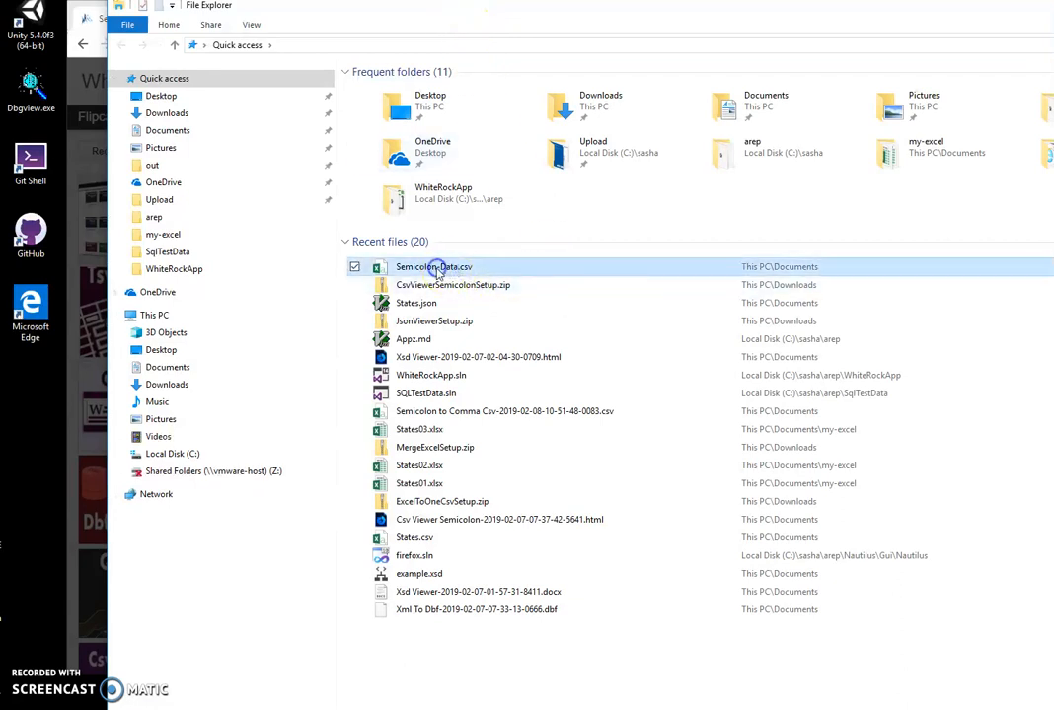
pyautogui.doubleClick(434, 267)
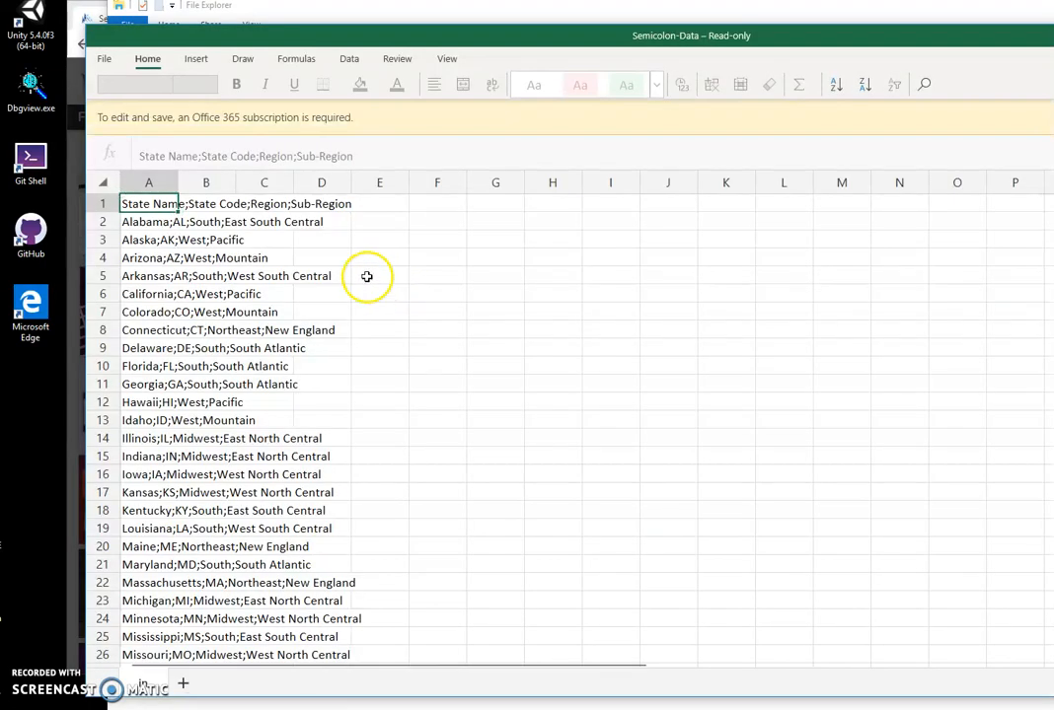
pyautogui.click(148, 383)
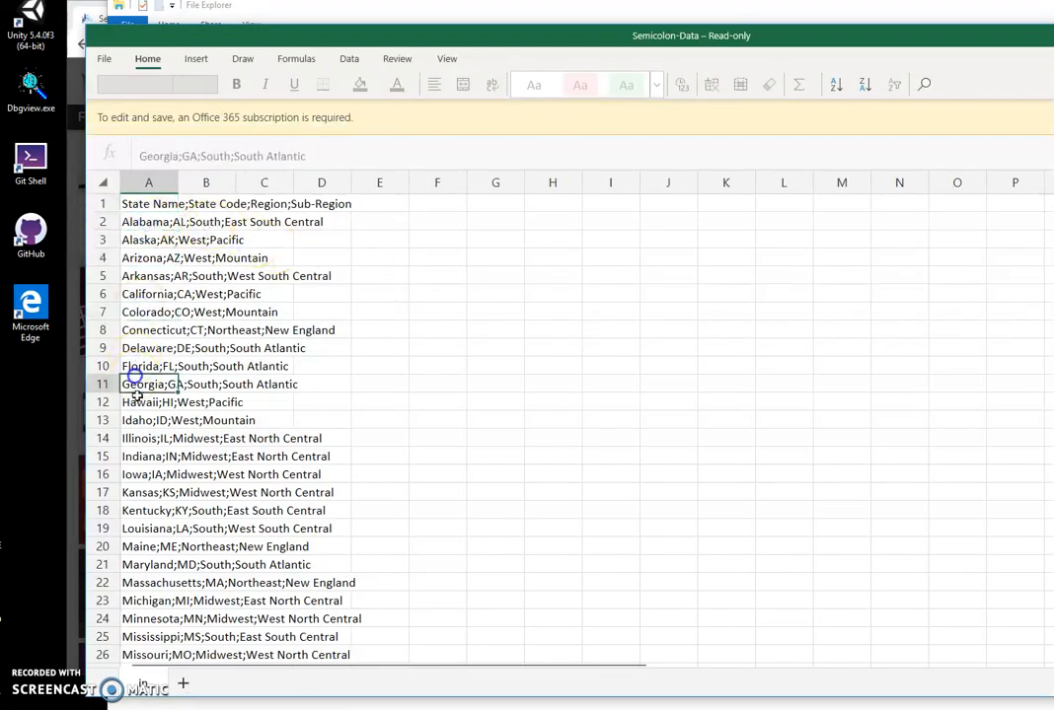
pyautogui.click(148, 438)
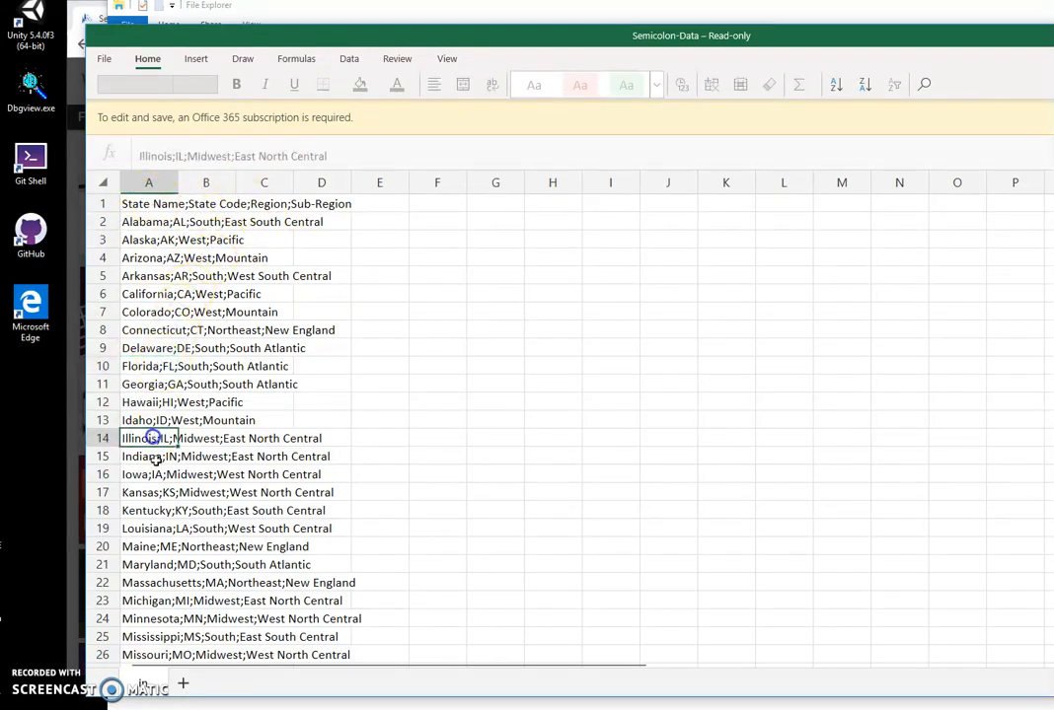
pyautogui.scroll(-3)
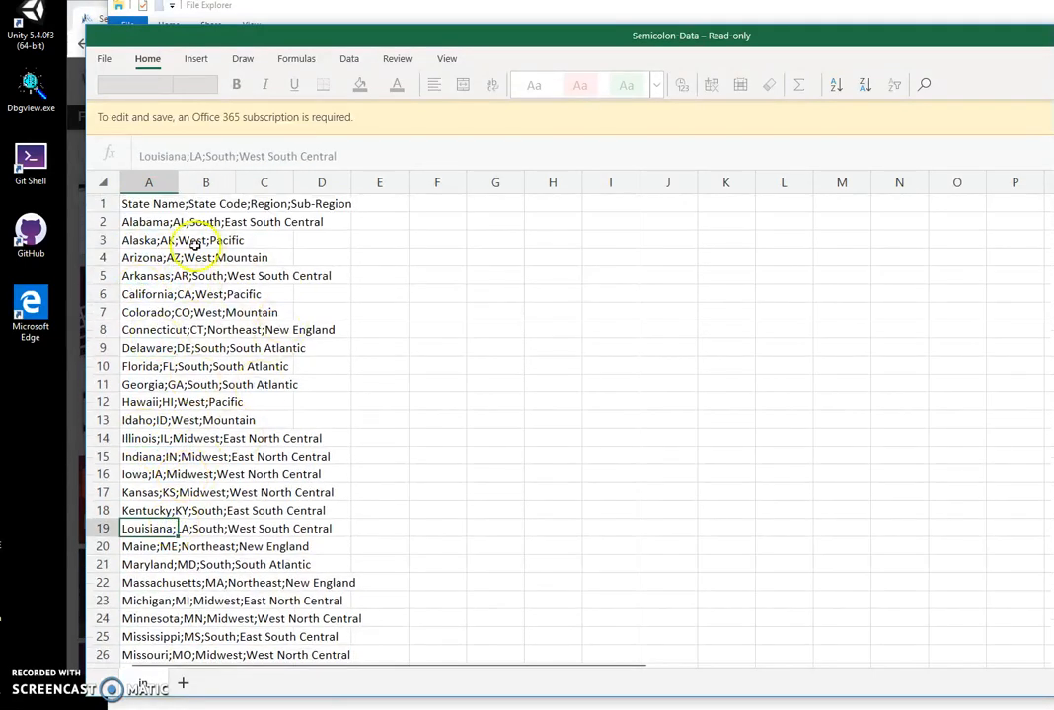
pyautogui.click(148, 365)
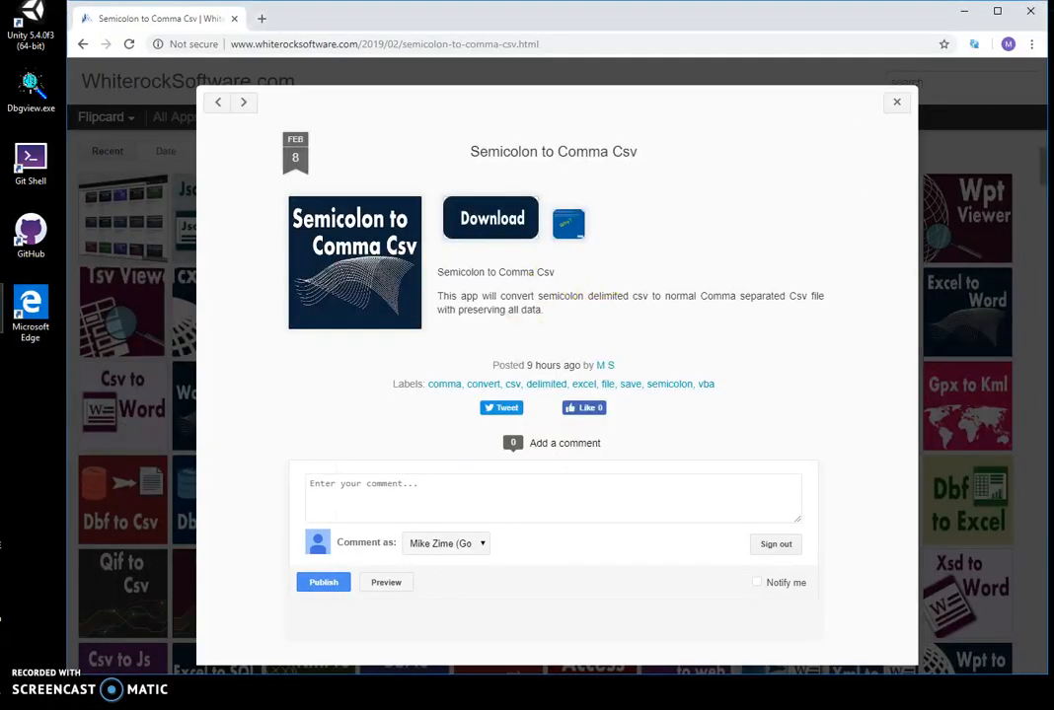
pyautogui.moveTo(148, 308)
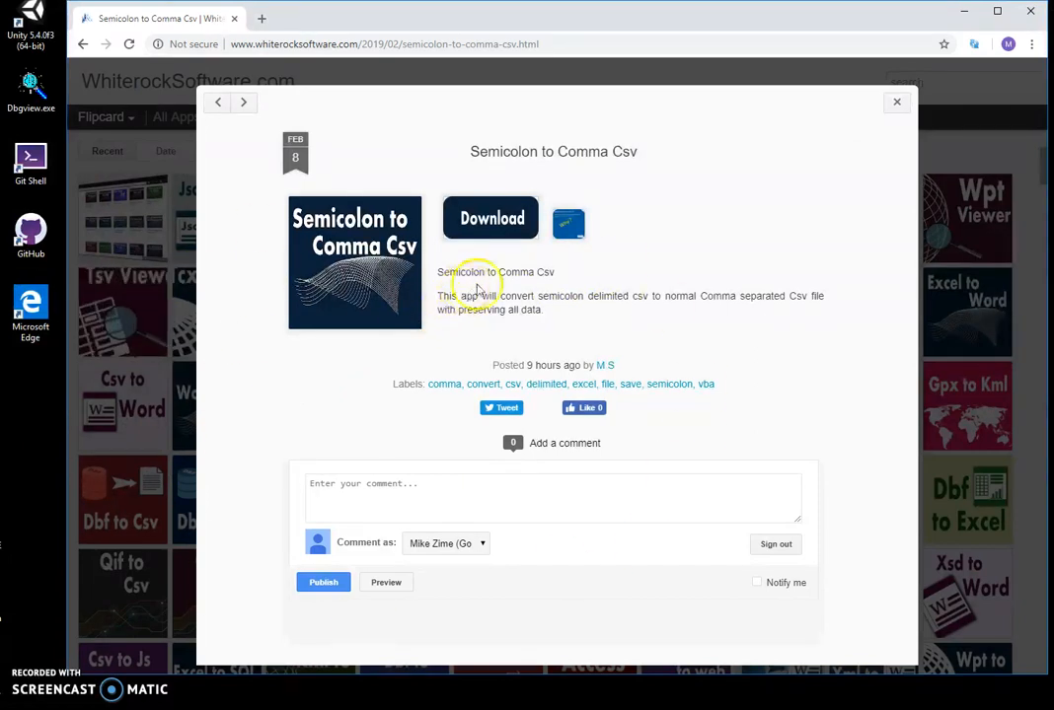
pyautogui.moveTo(491, 217)
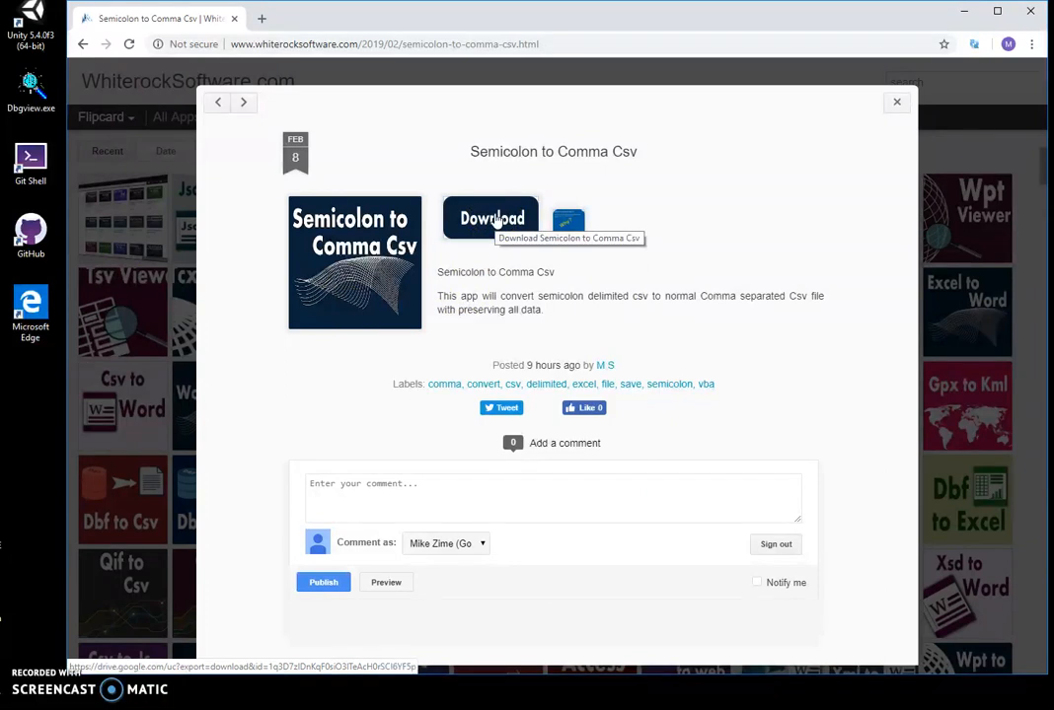
# Request the Semicolon to Comma Csv download from the WhiteRock Software page.
pyautogui.click(489, 217)
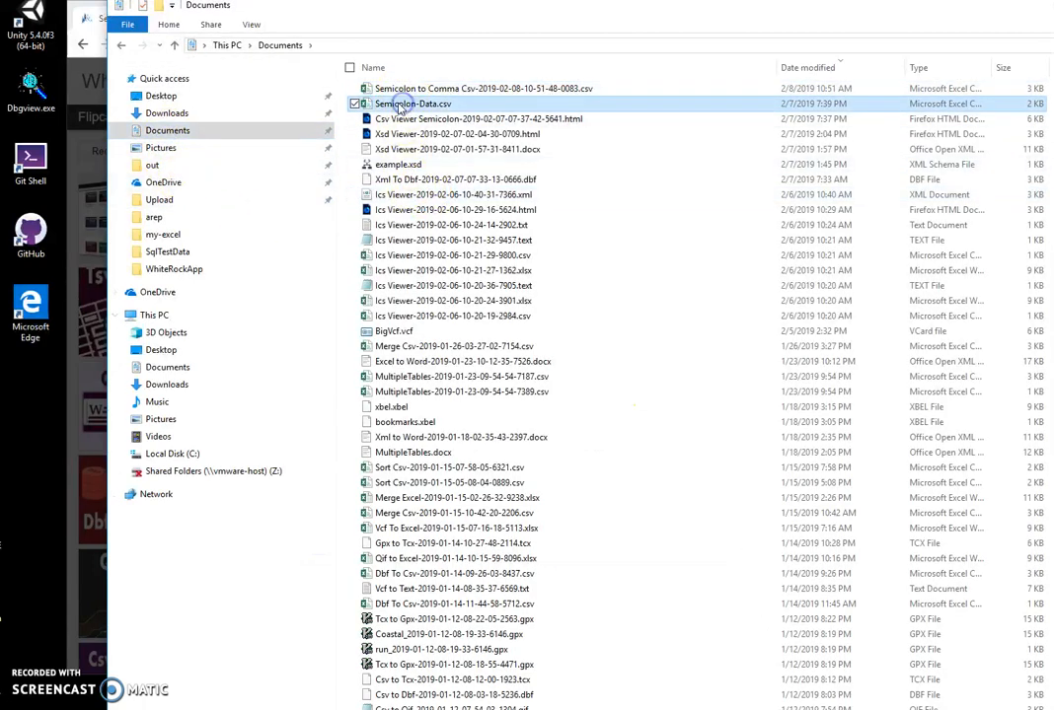
# Reopen Semicolon-Data.csv in Excel and inspect the header, Connecticut and Florida rows joined in column A.
pyautogui.doubleClick(412, 102)
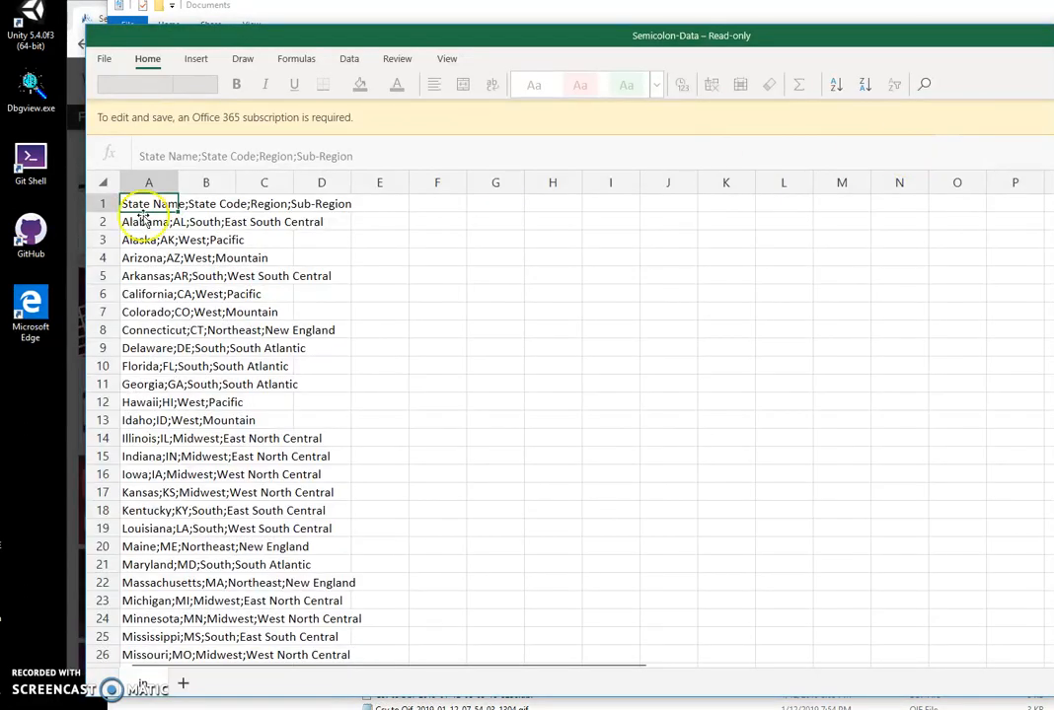
pyautogui.click(148, 330)
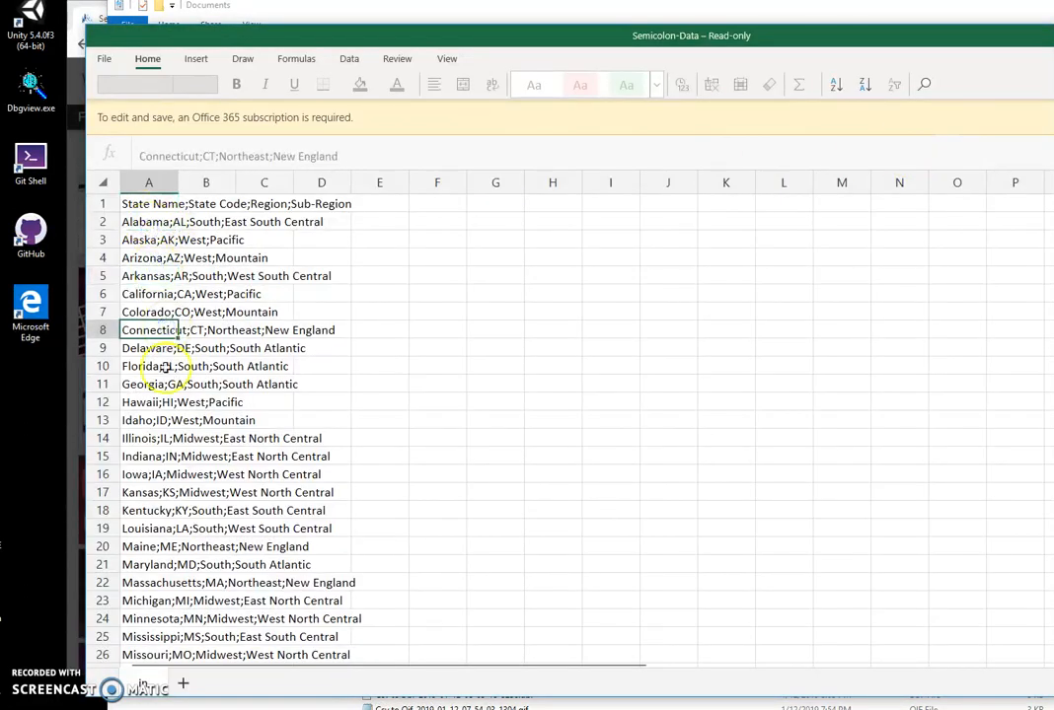
pyautogui.click(166, 366)
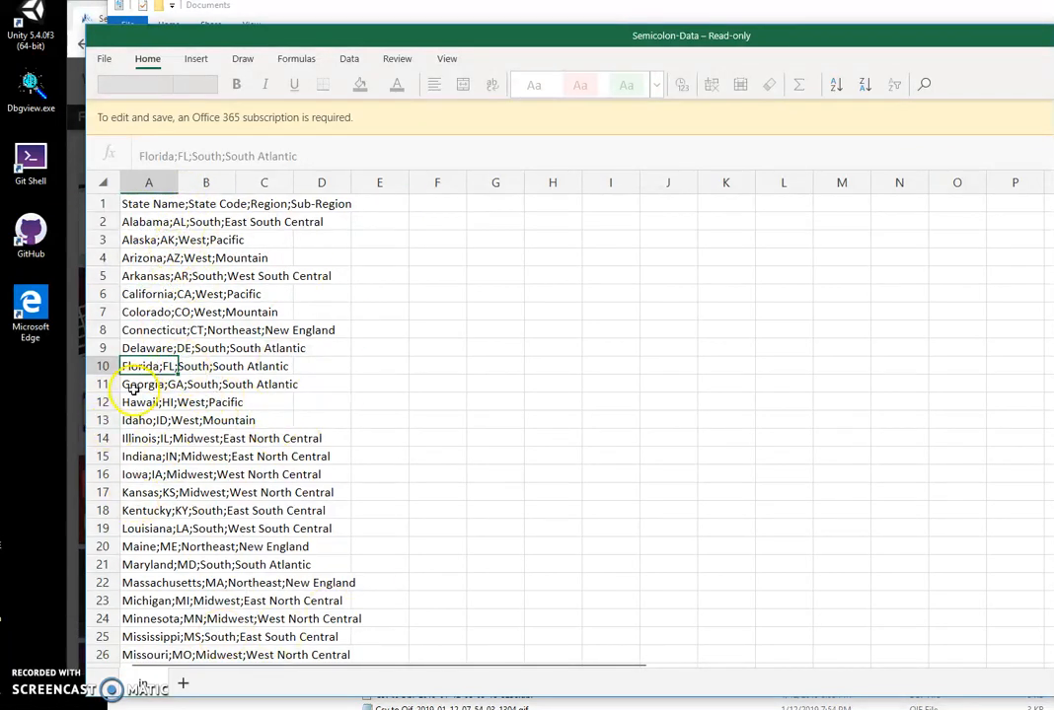
pyautogui.click(150, 418)
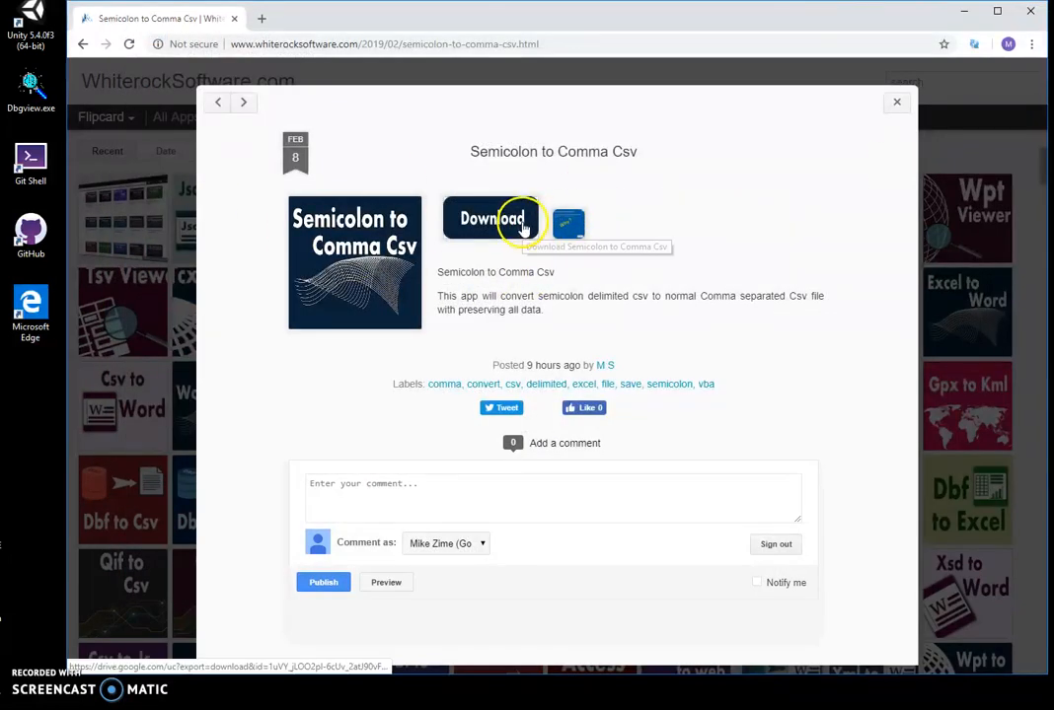
pyautogui.moveTo(793, 162)
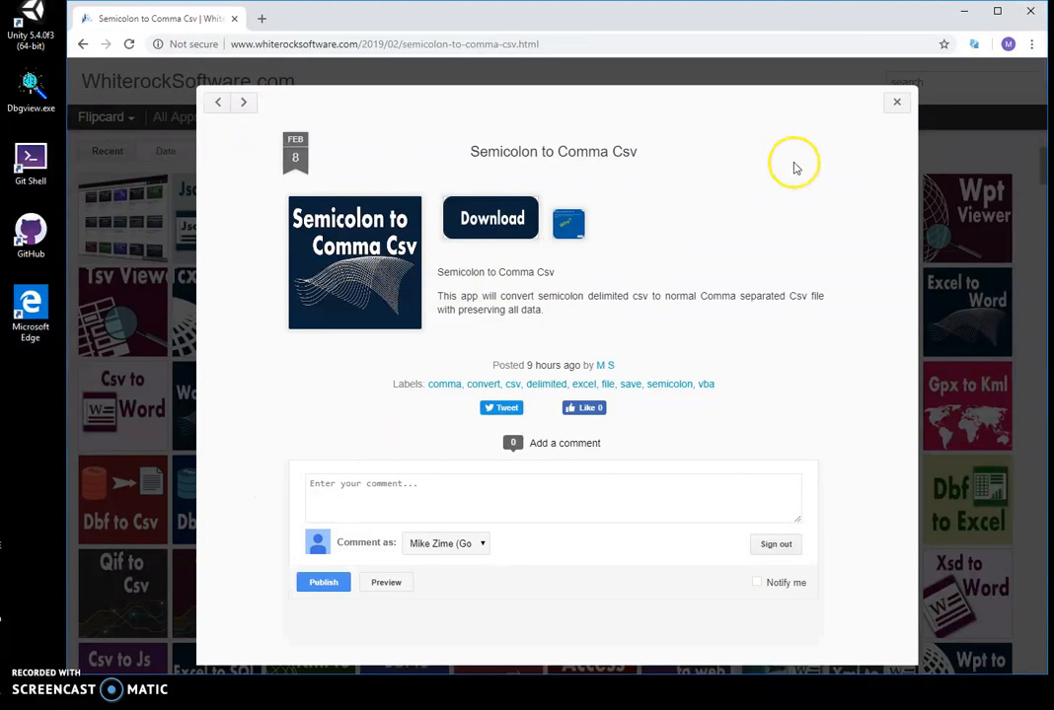
pyautogui.moveTo(402, 249)
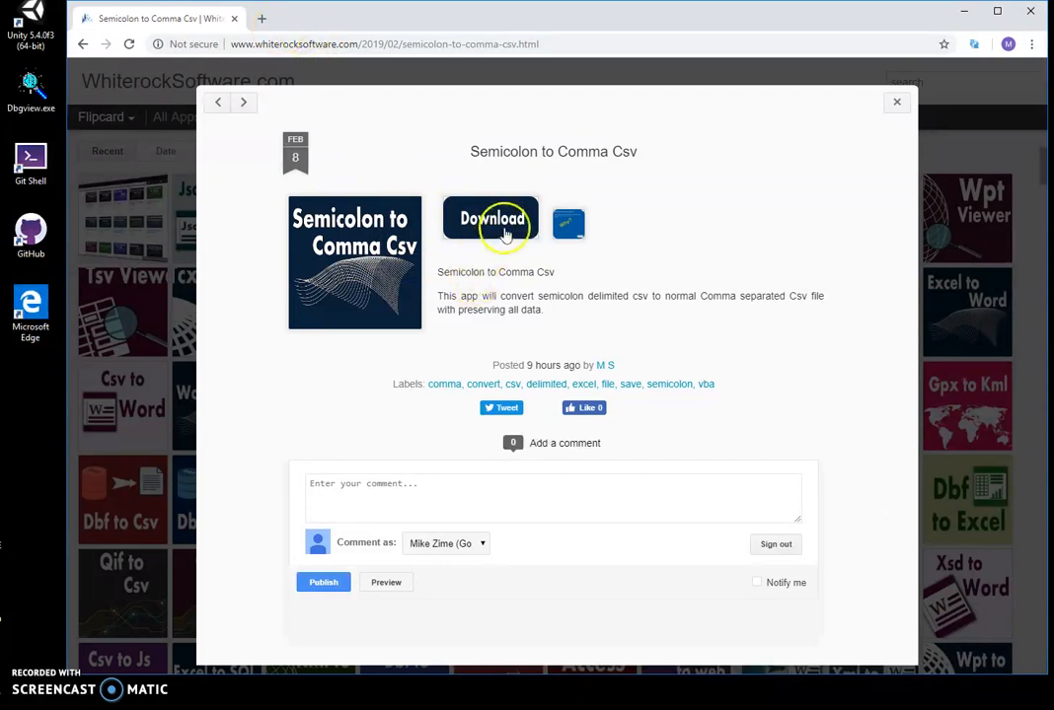
# Download the SemicolonToCommaCsvSetup.zip installer from the converter page.
pyautogui.click(490, 217)
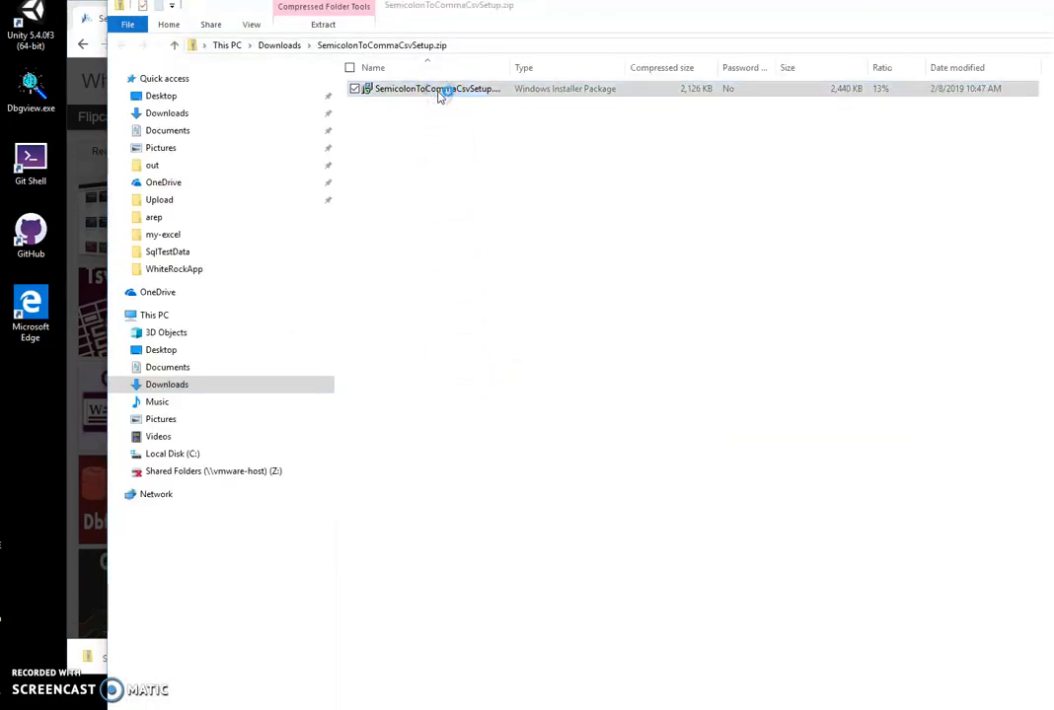
# Run the installer past the SmartScreen warning with the default folder until the setup wizard completes.
pyautogui.doubleClick(434, 87)
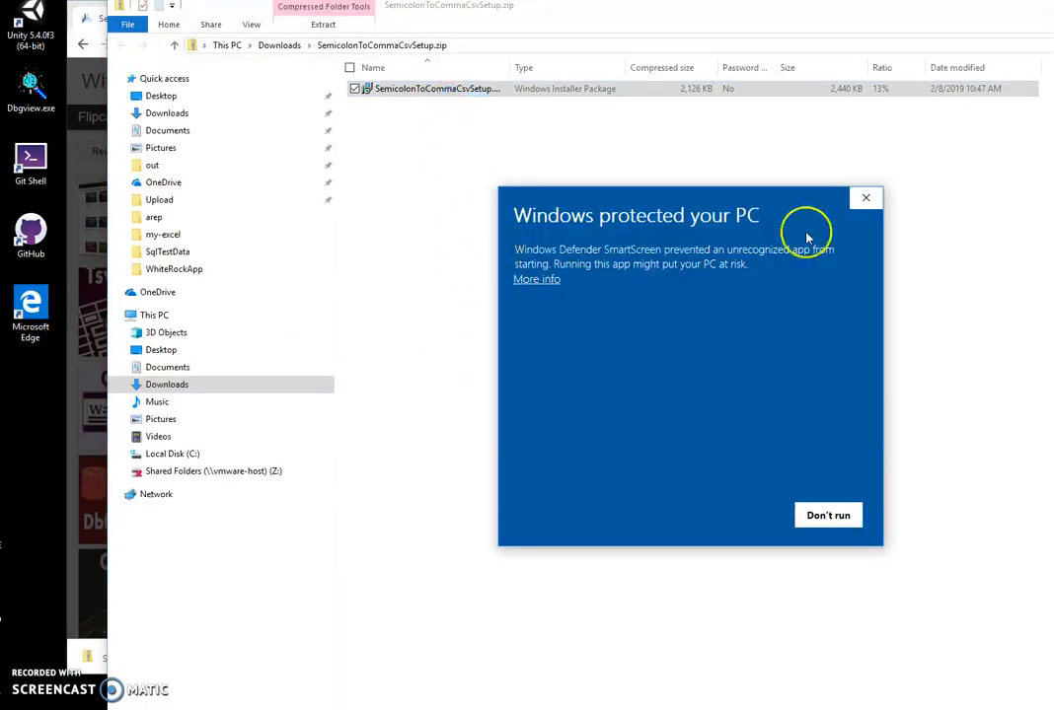
pyautogui.moveTo(539, 359)
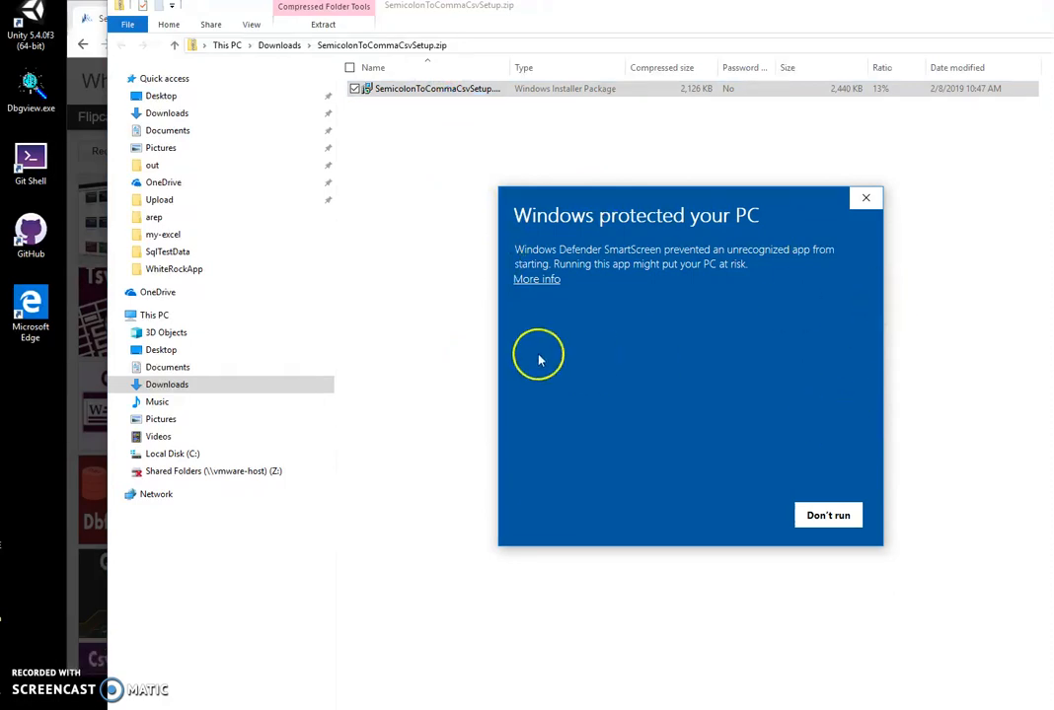
pyautogui.moveTo(648, 308)
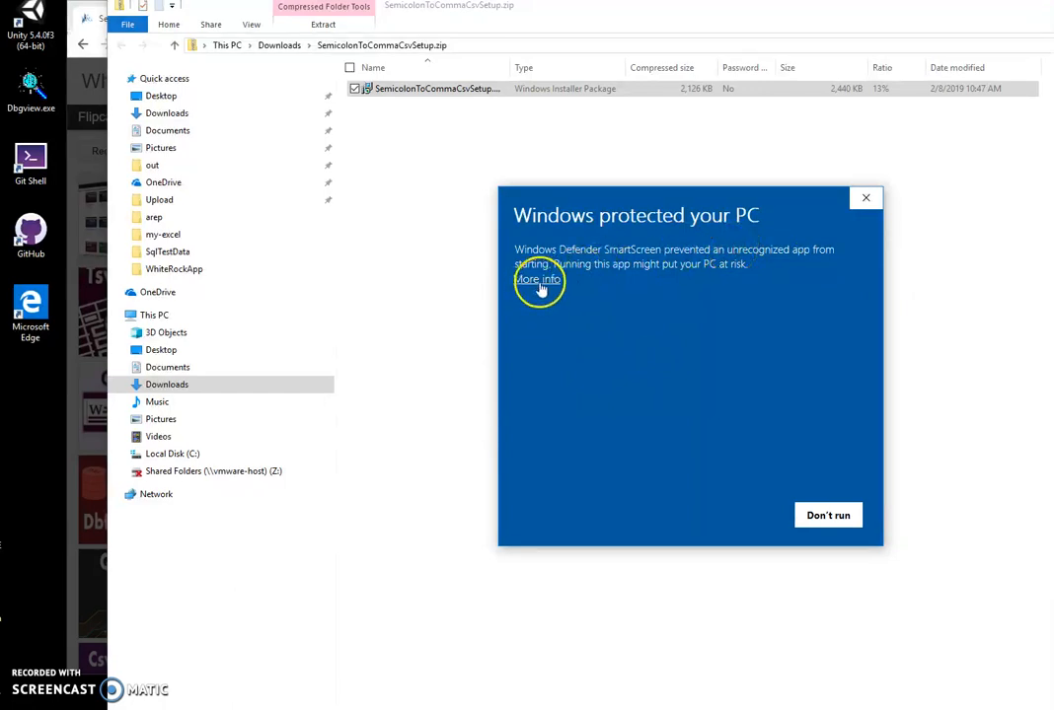
pyautogui.click(537, 280)
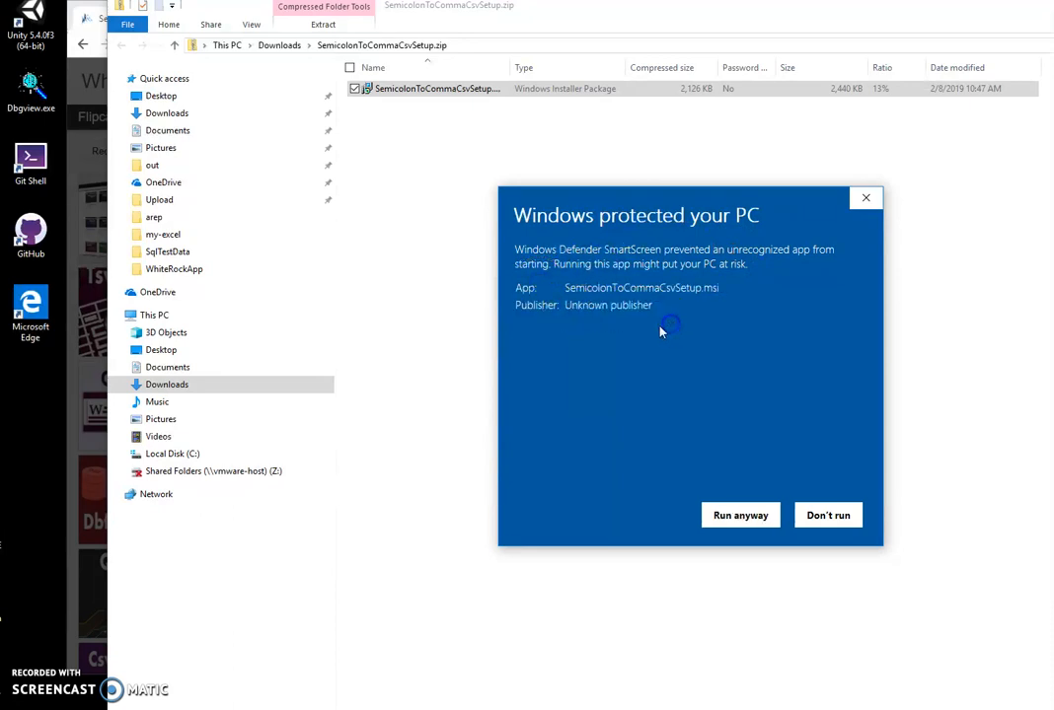
pyautogui.click(740, 515)
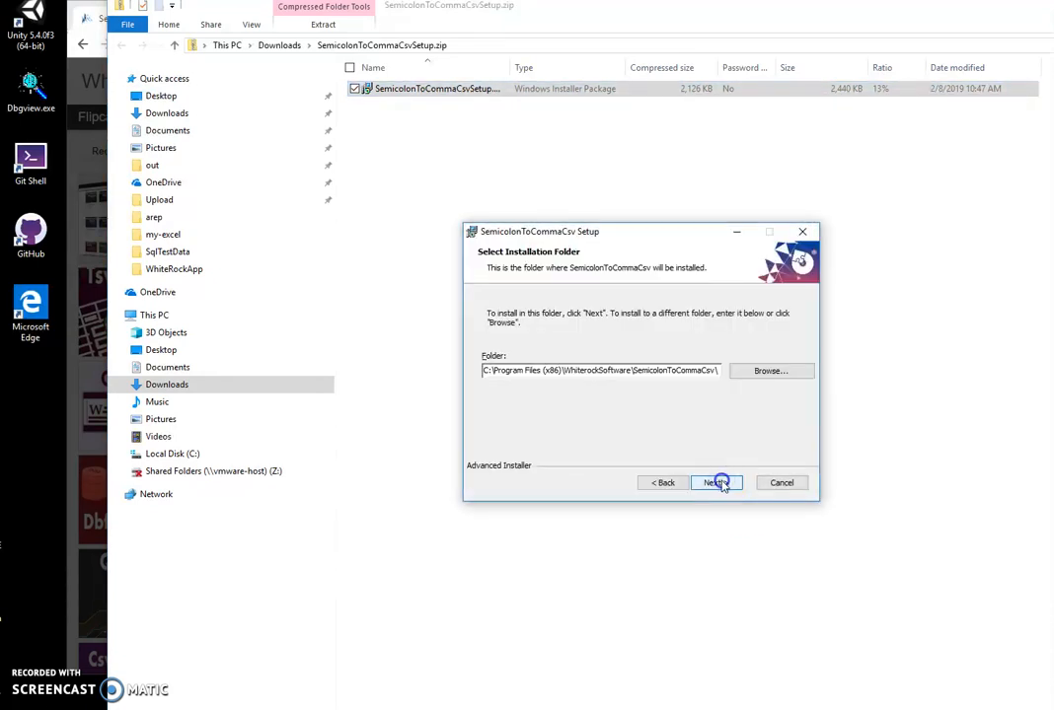
pyautogui.click(714, 482)
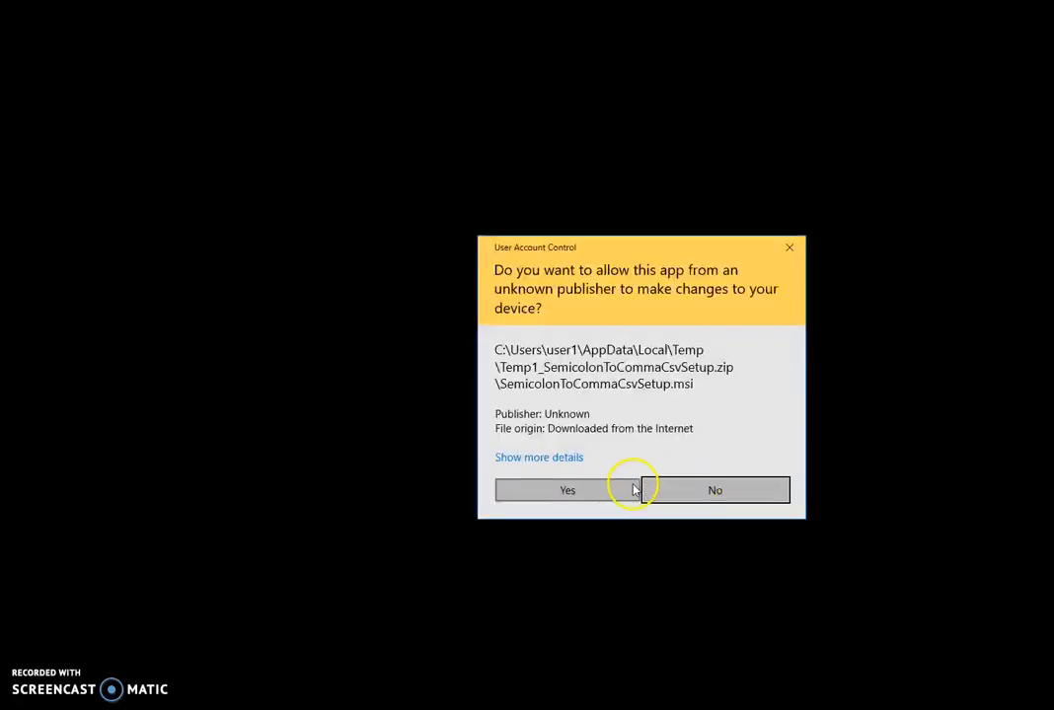
pyautogui.click(568, 490)
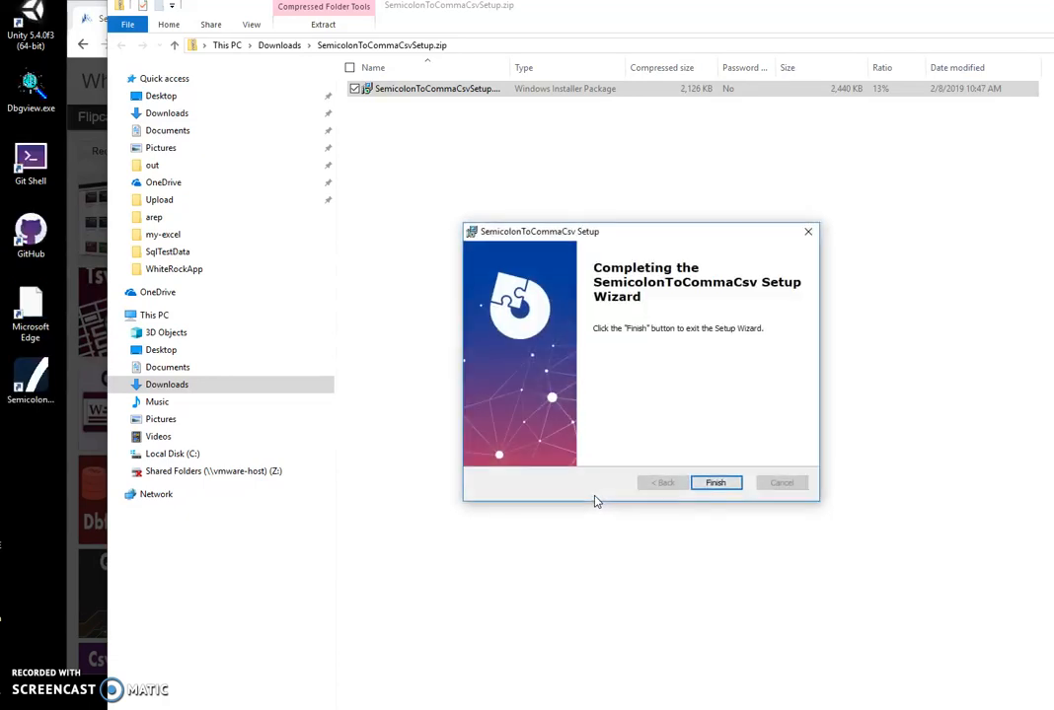
pyautogui.click(715, 482)
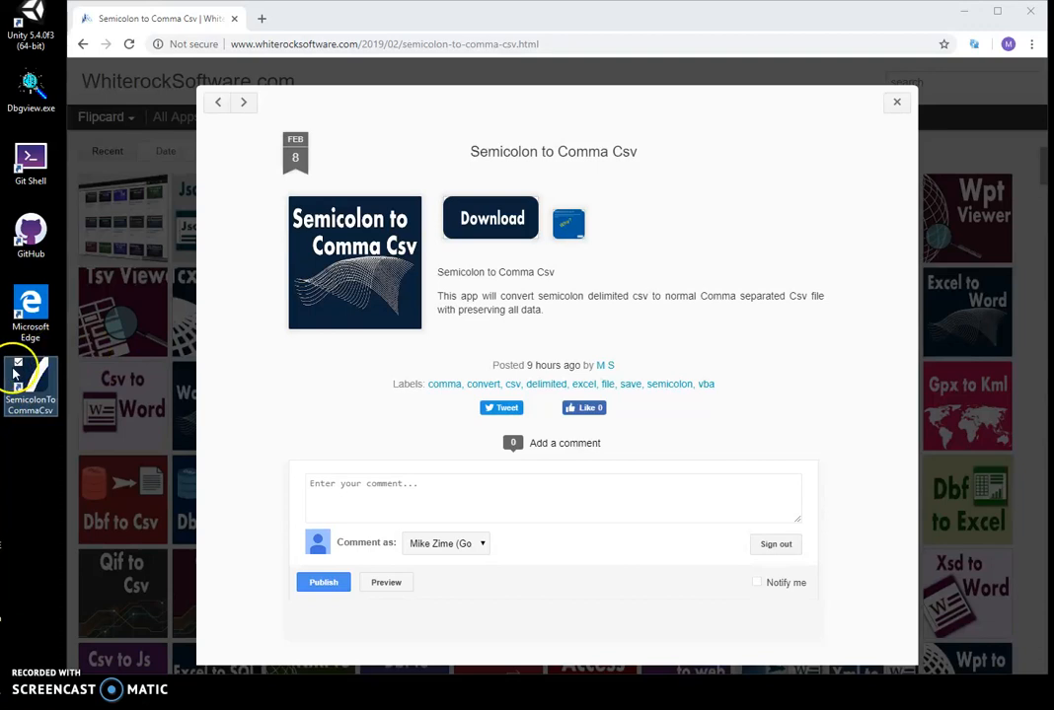
pyautogui.moveTo(30, 379)
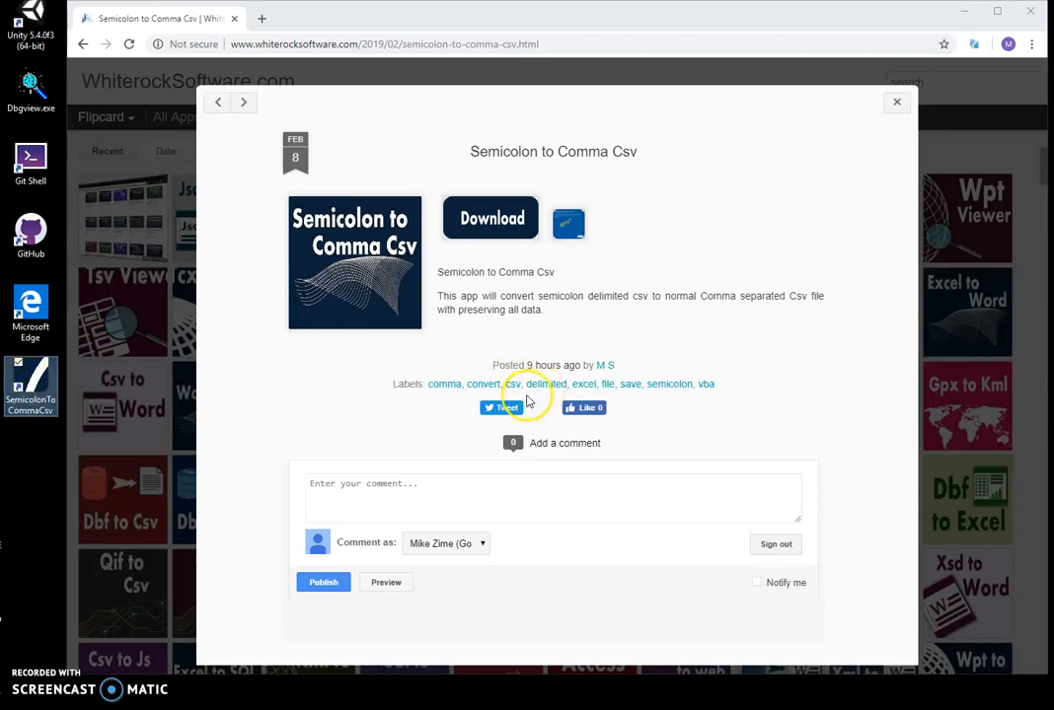
# Launch the converter and browse the input file chooser to the Documents folder.
pyautogui.click(490, 217)
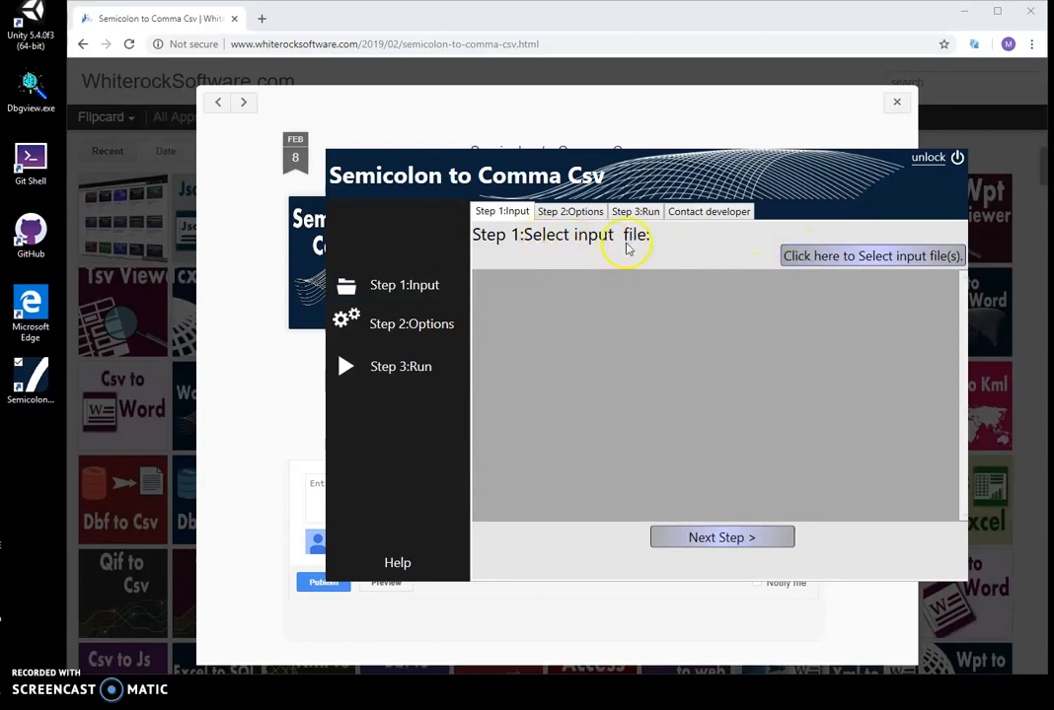
pyautogui.moveTo(833, 266)
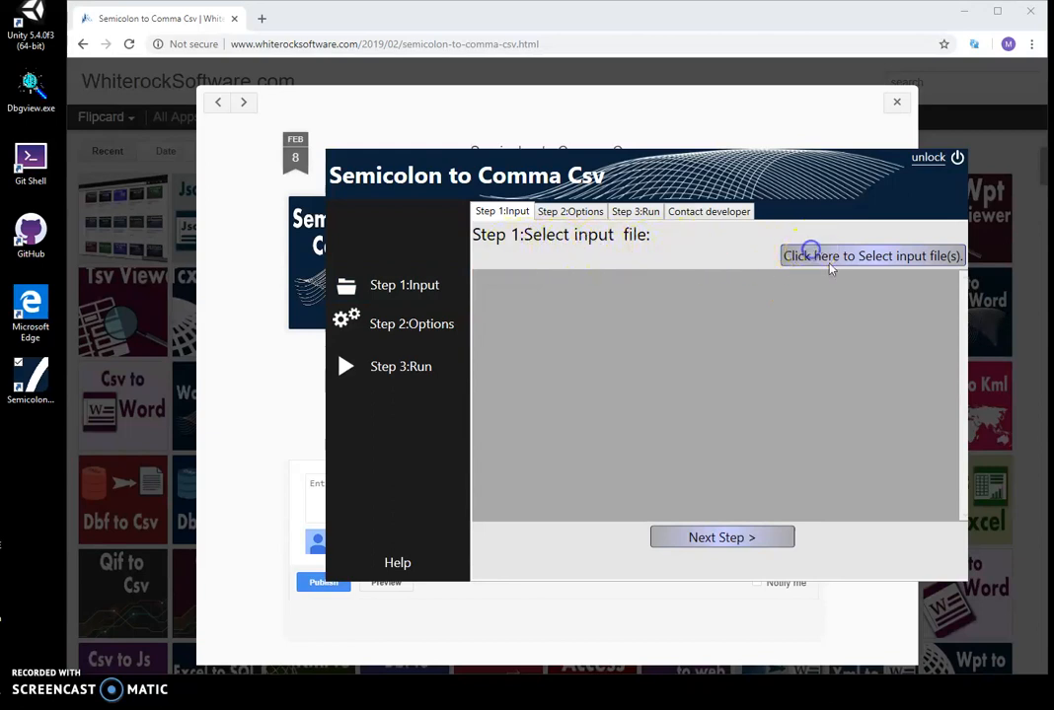
pyautogui.click(872, 257)
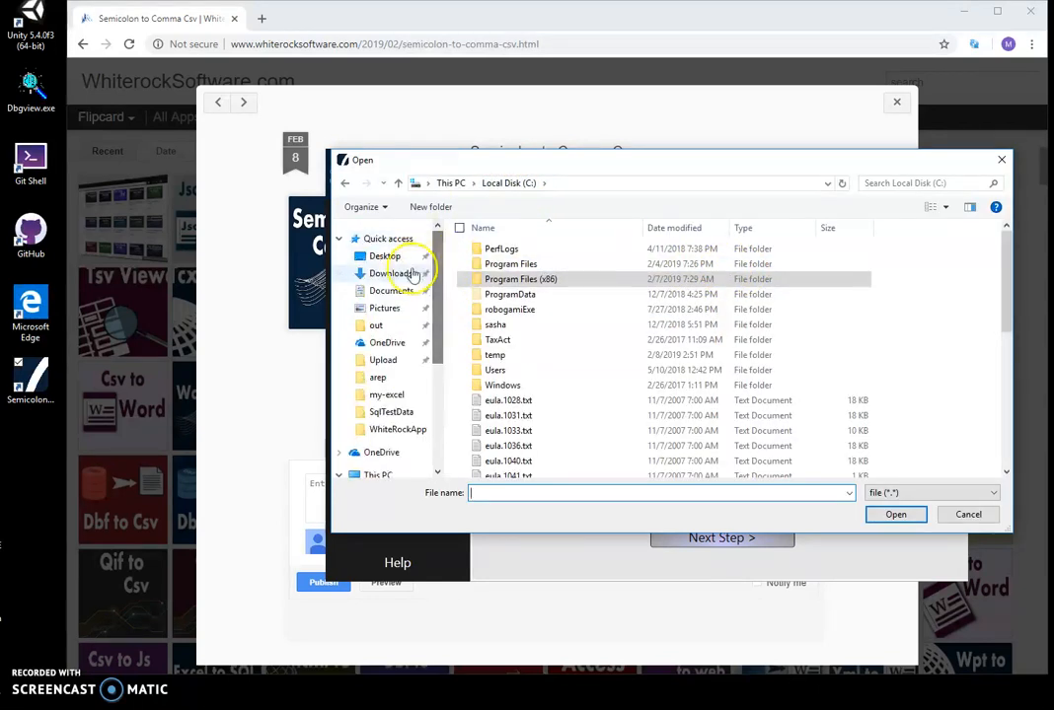
pyautogui.click(391, 291)
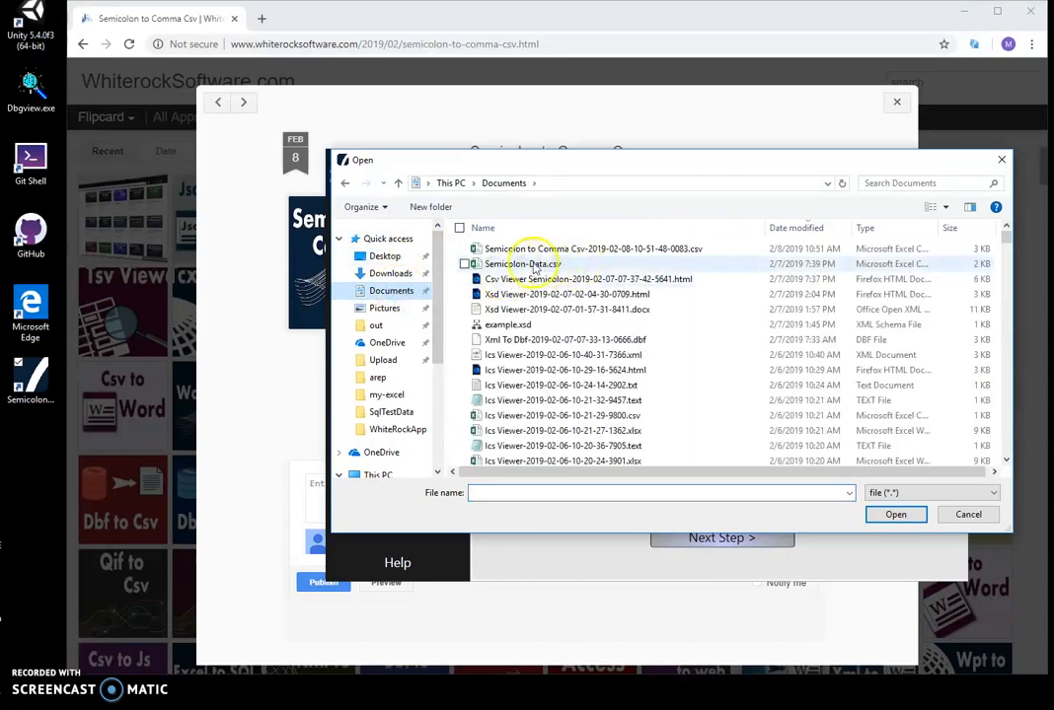
pyautogui.click(896, 513)
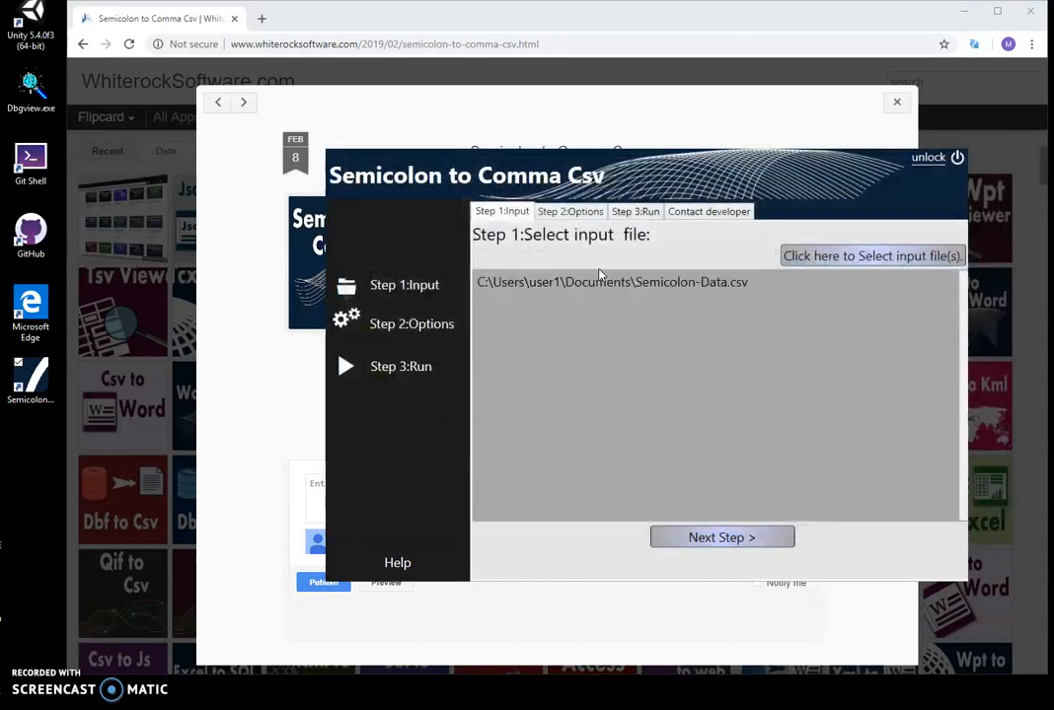
pyautogui.click(612, 283)
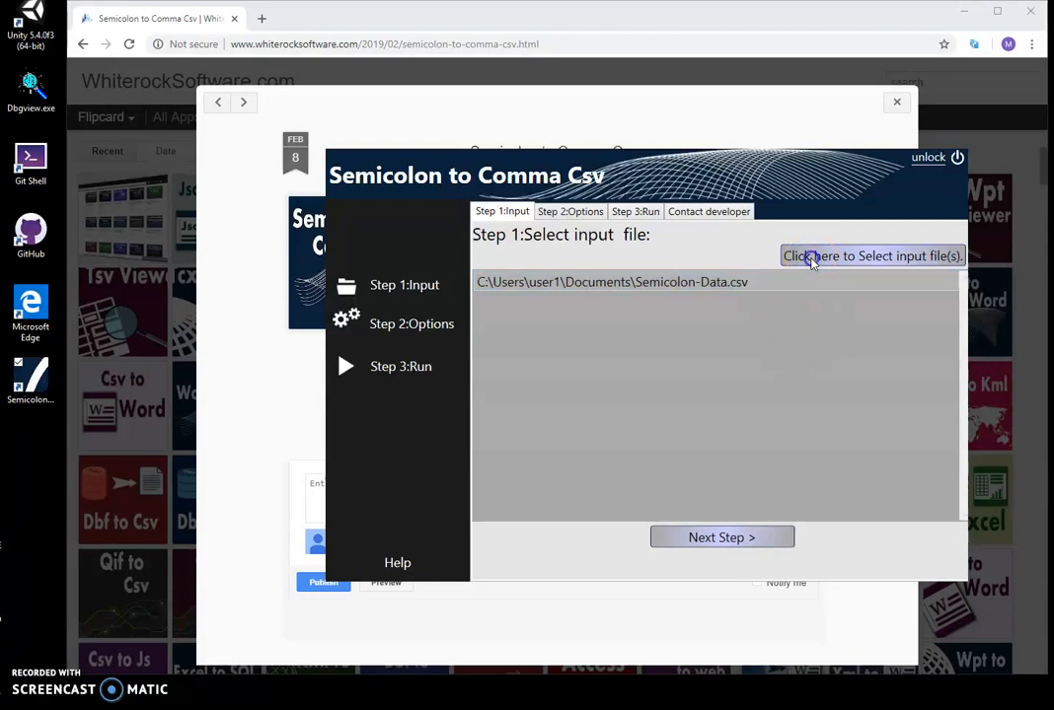
# Load Semicolon-Data.csv from Documents as the conversion input file.
pyautogui.click(872, 256)
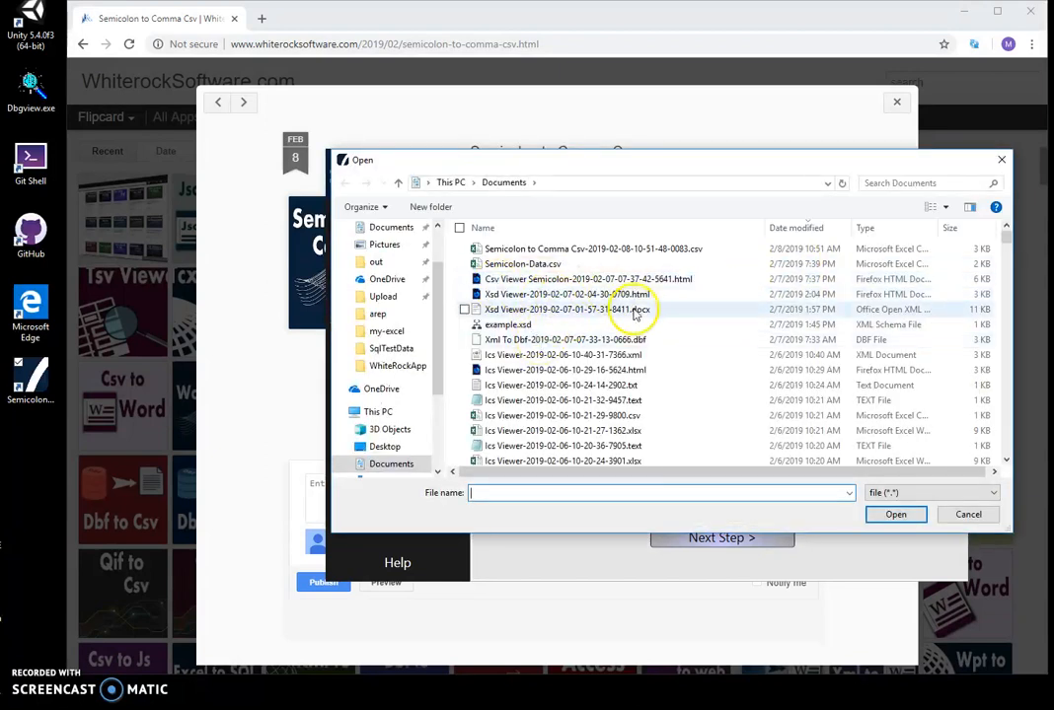
pyautogui.click(523, 264)
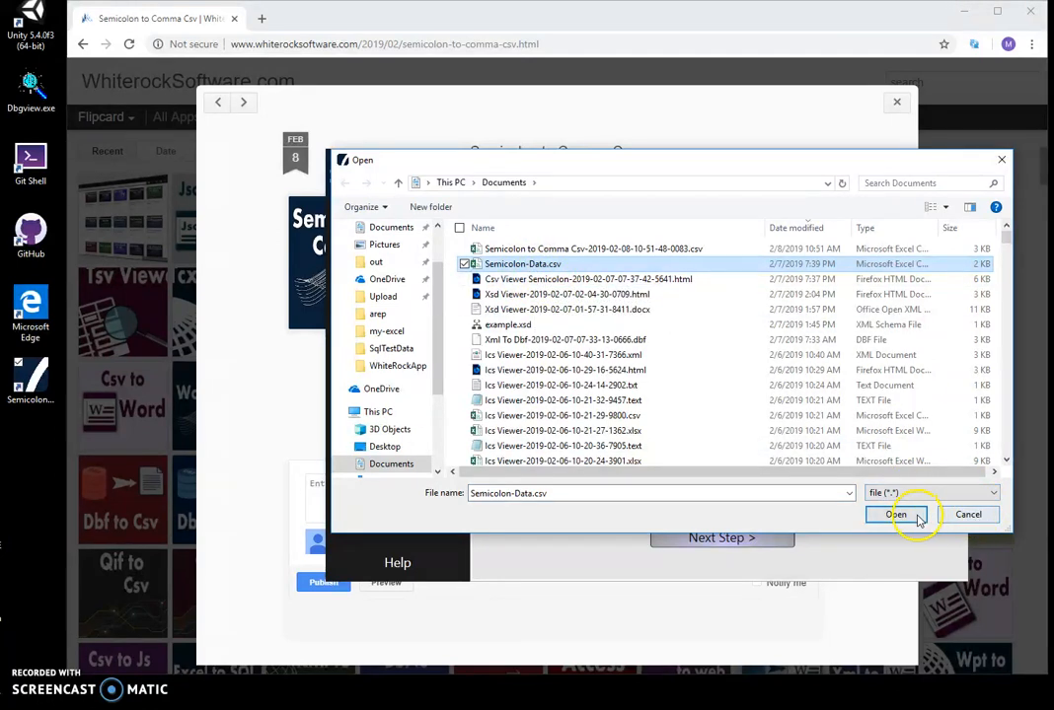
pyautogui.click(895, 513)
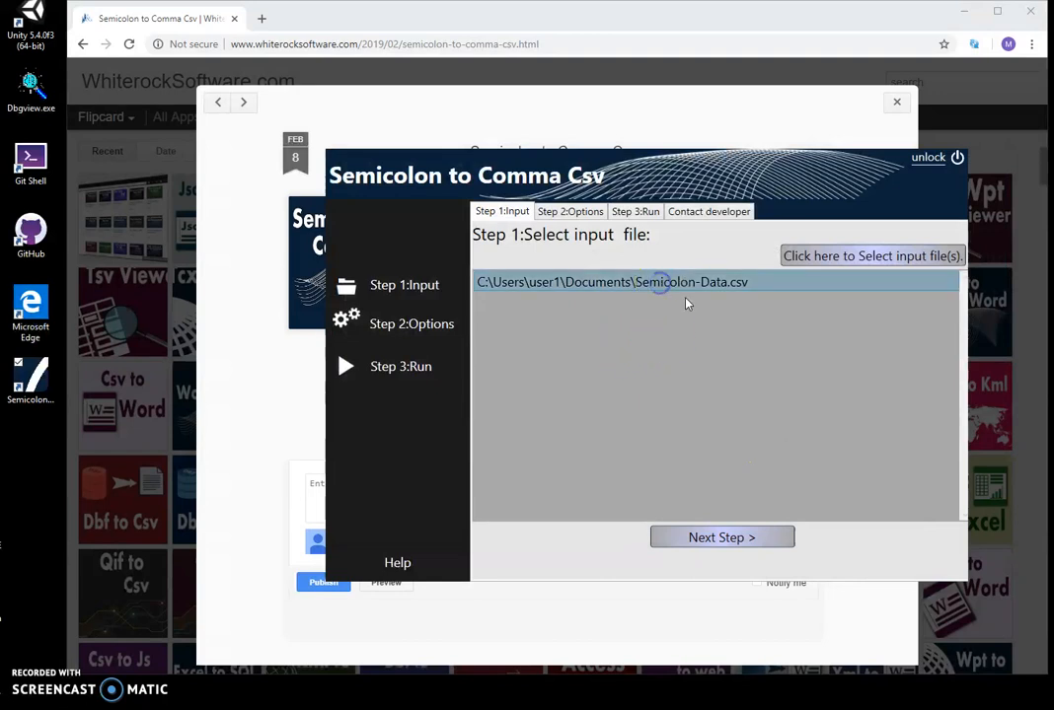
pyautogui.click(722, 537)
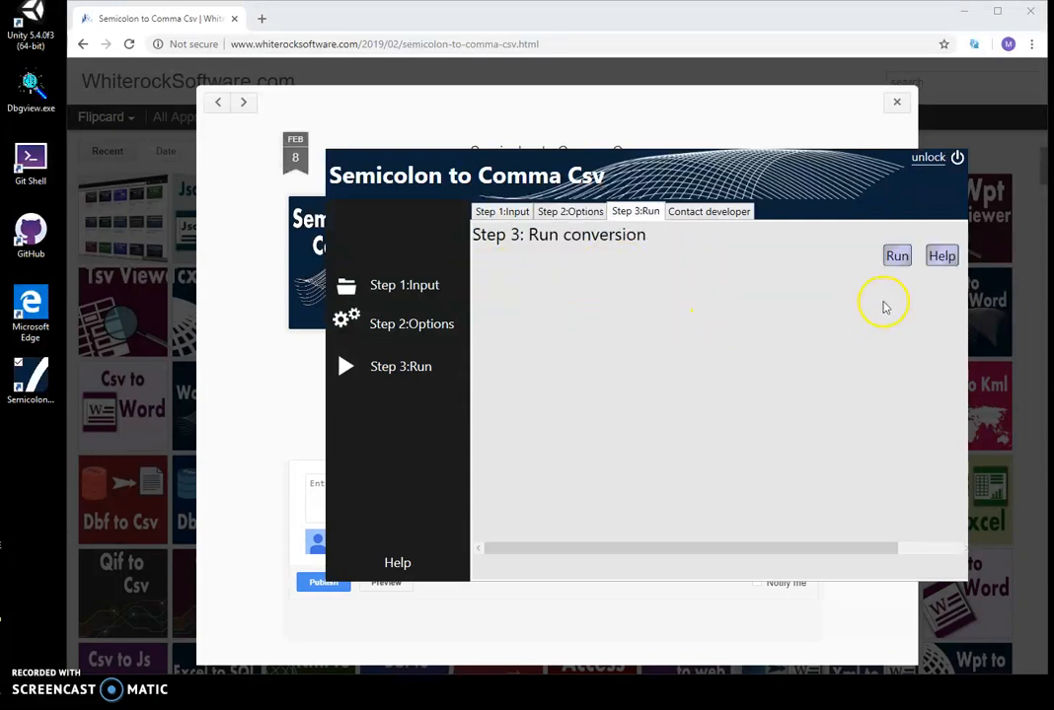
pyautogui.click(896, 256)
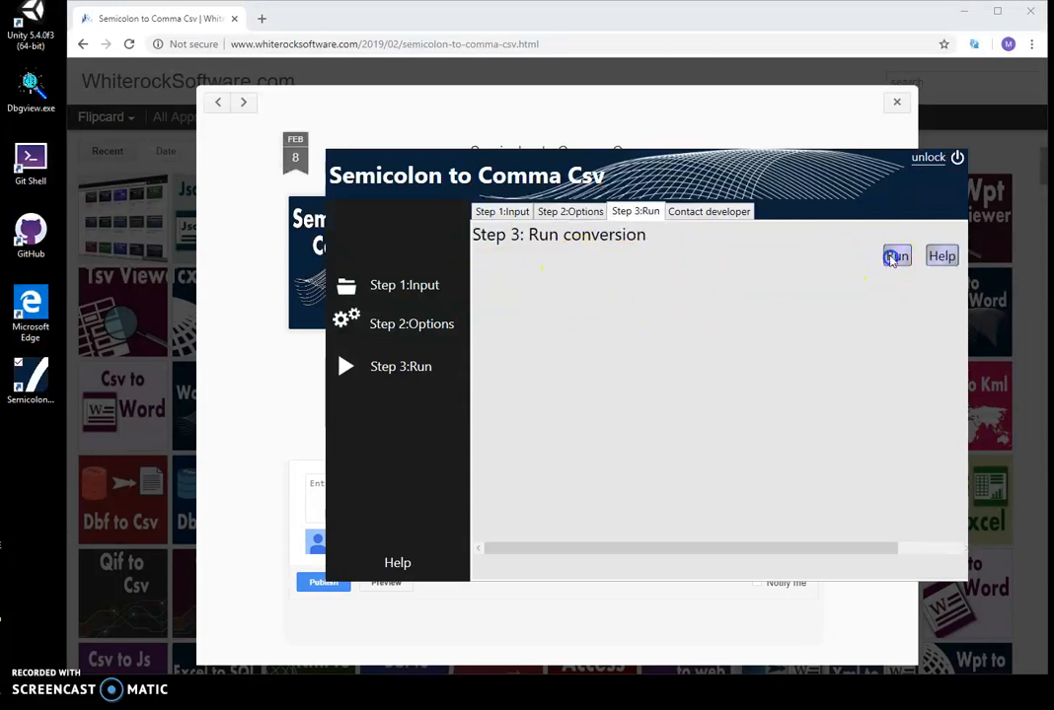
pyautogui.click(896, 257)
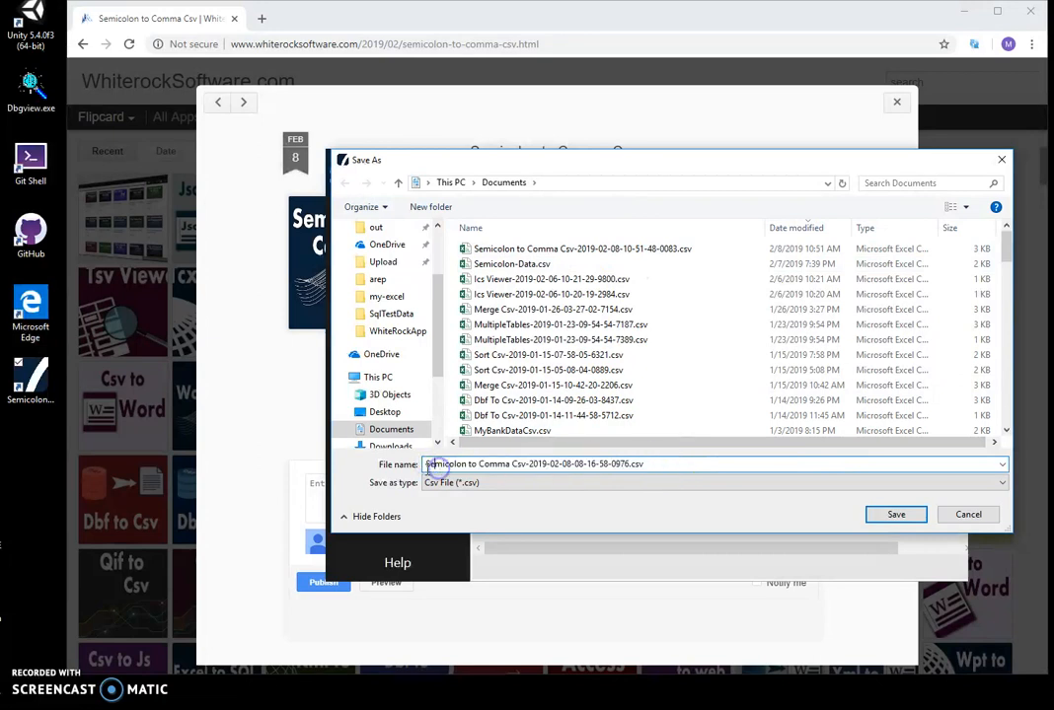
pyautogui.doubleClick(533, 464)
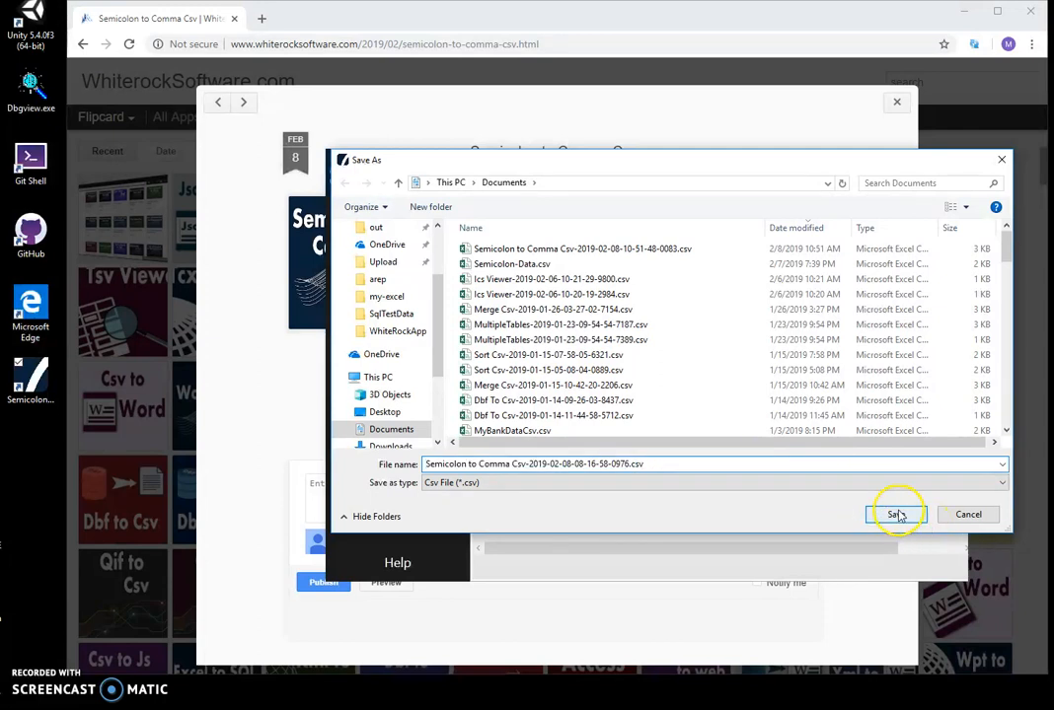
pyautogui.click(892, 513)
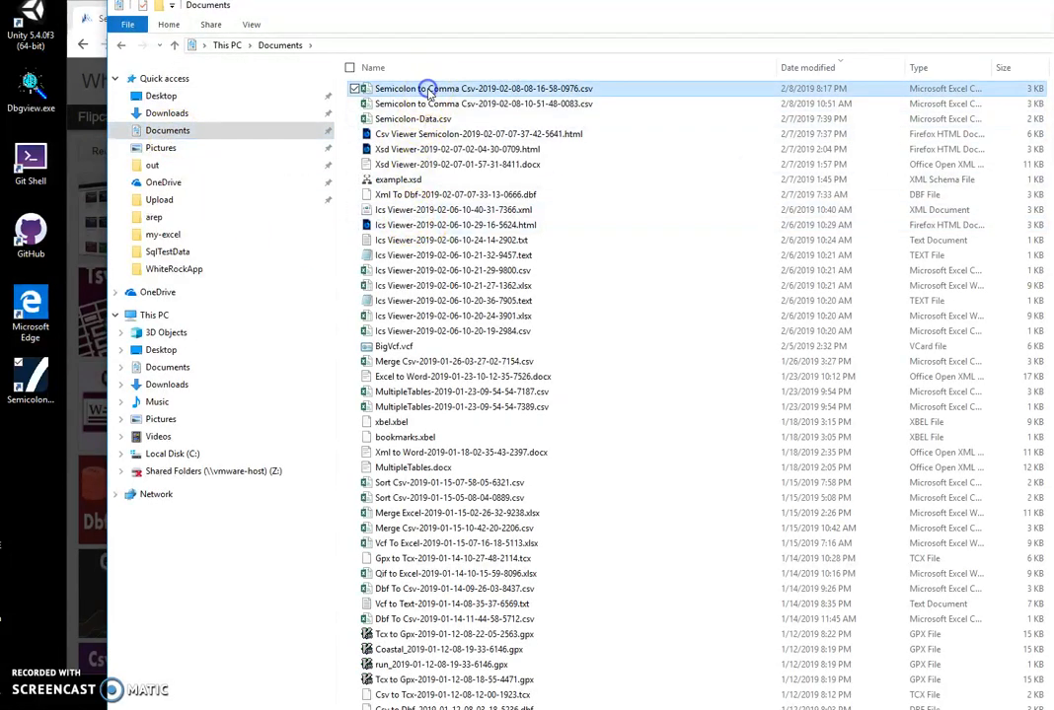
# Open the converted CSV in Excel and verify cells like LA, Northeast, CA and the Sub-Region header in separate columns.
pyautogui.doubleClick(482, 89)
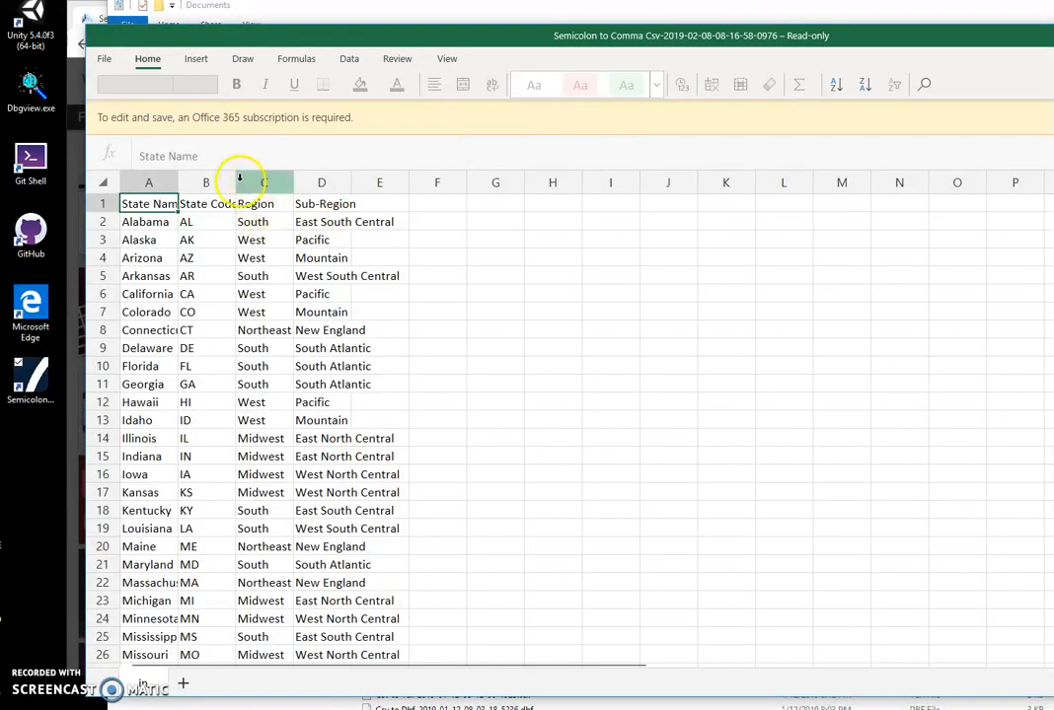
pyautogui.click(205, 529)
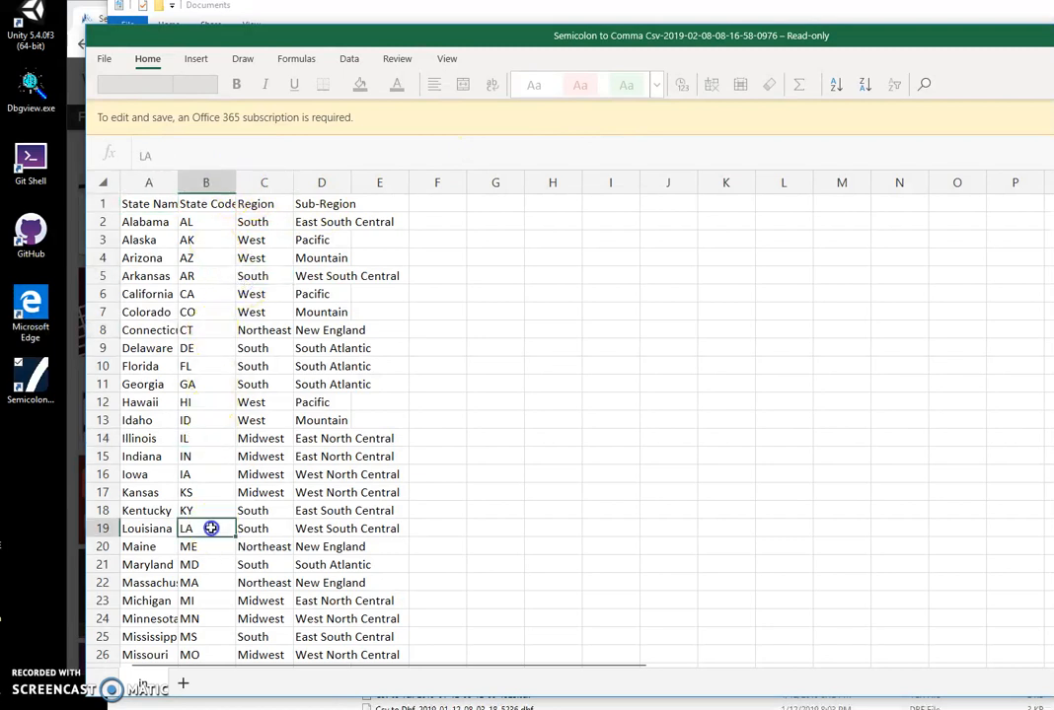
pyautogui.click(206, 221)
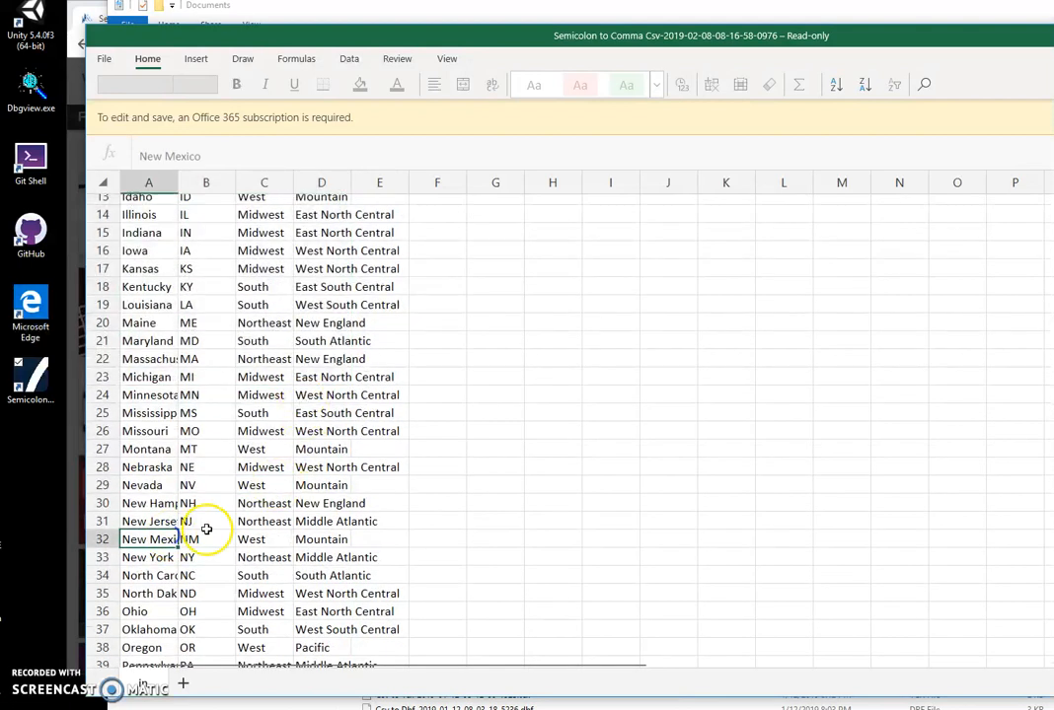
pyautogui.click(264, 521)
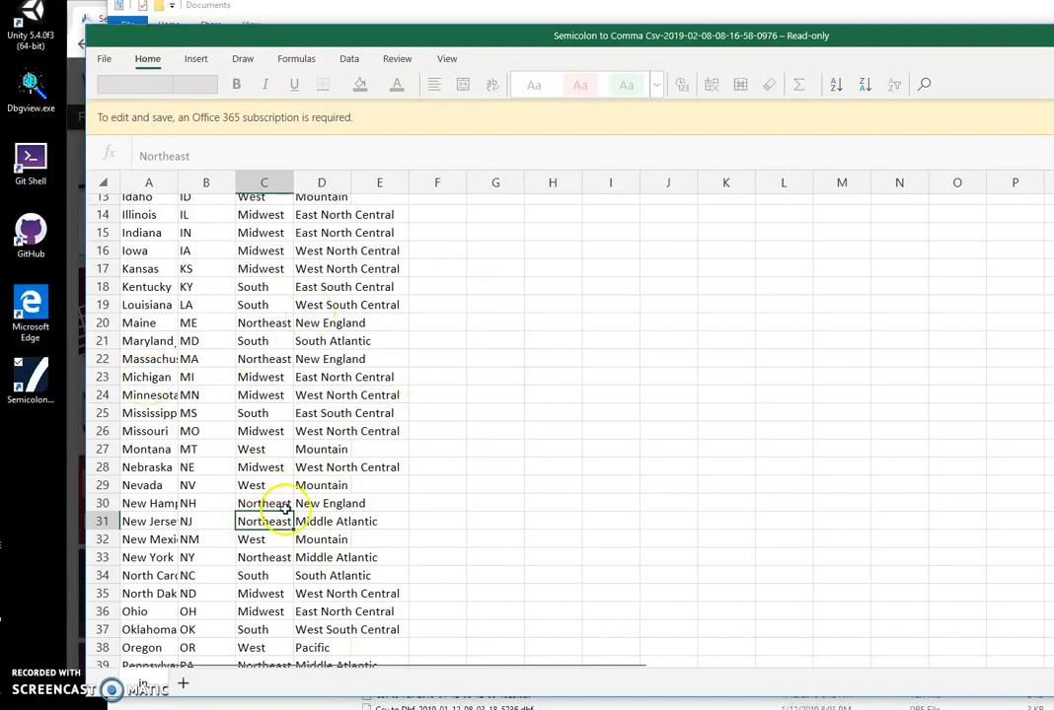
pyautogui.scroll(-3)
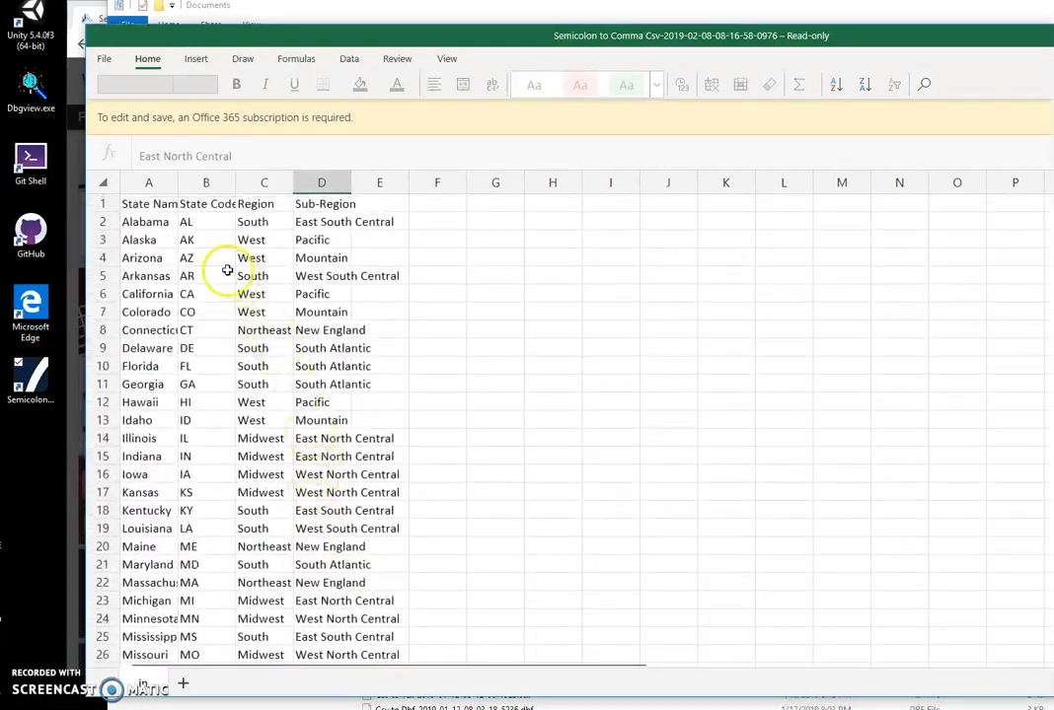
pyautogui.click(148, 257)
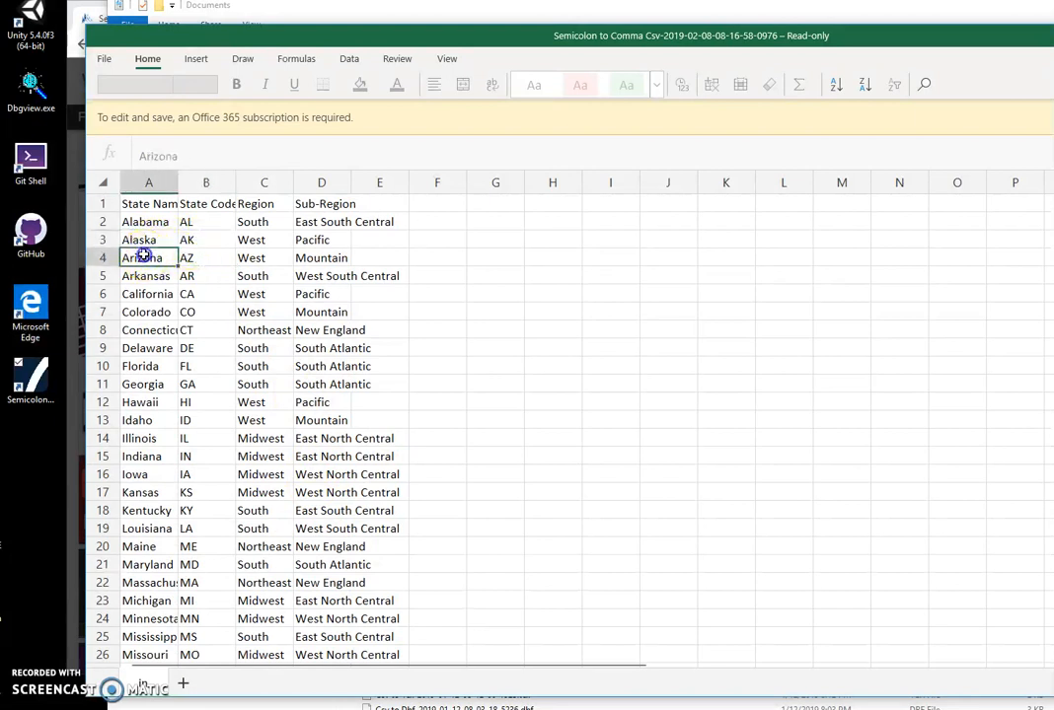
pyautogui.click(320, 203)
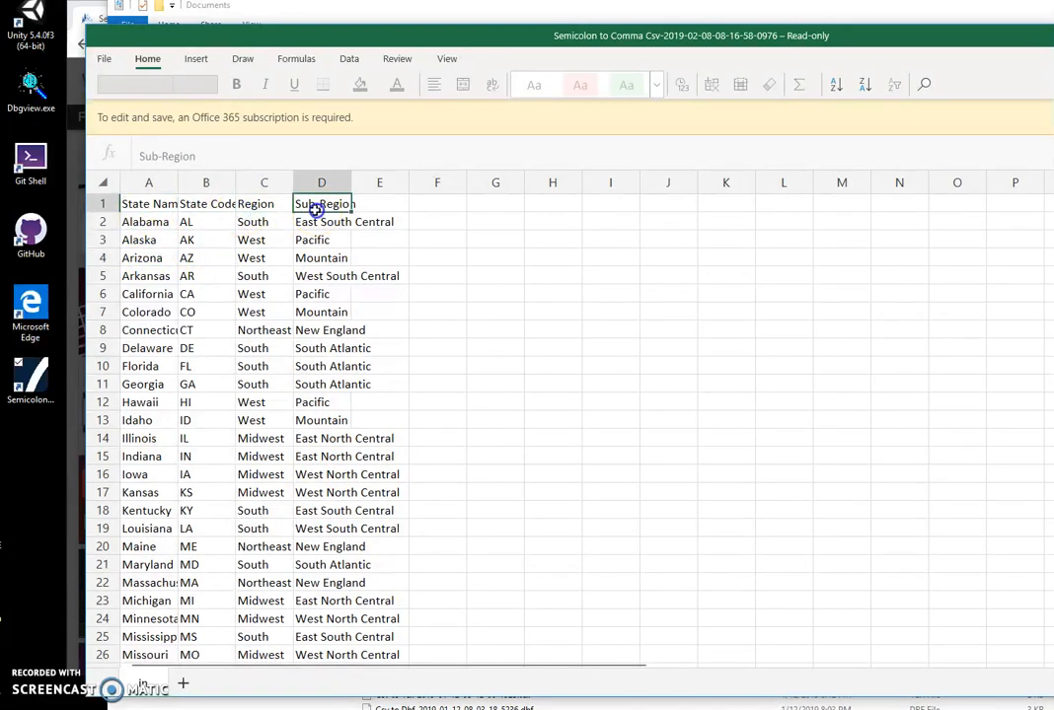
pyautogui.click(205, 294)
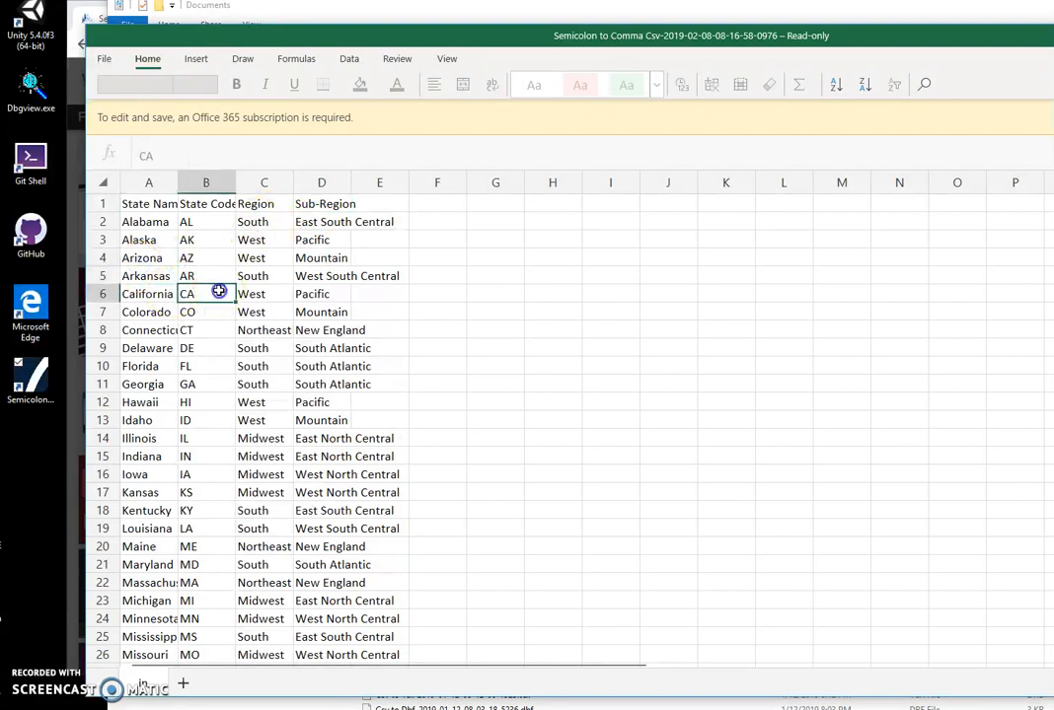